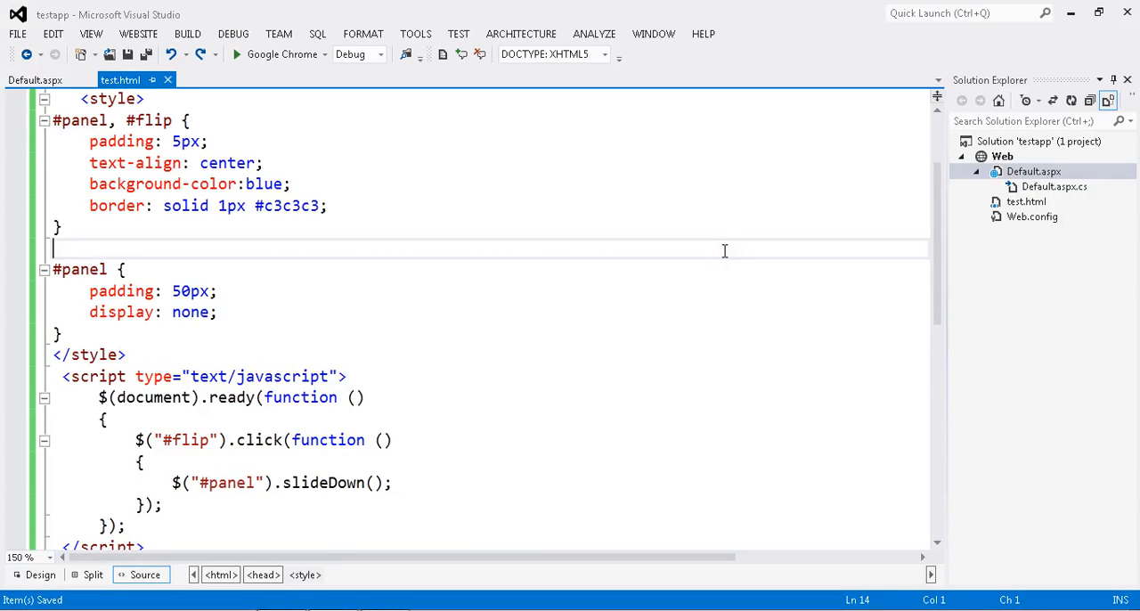
# Delete the old slideDown script block and the display: none declaration from #panel.
pyautogui.scroll(-3)
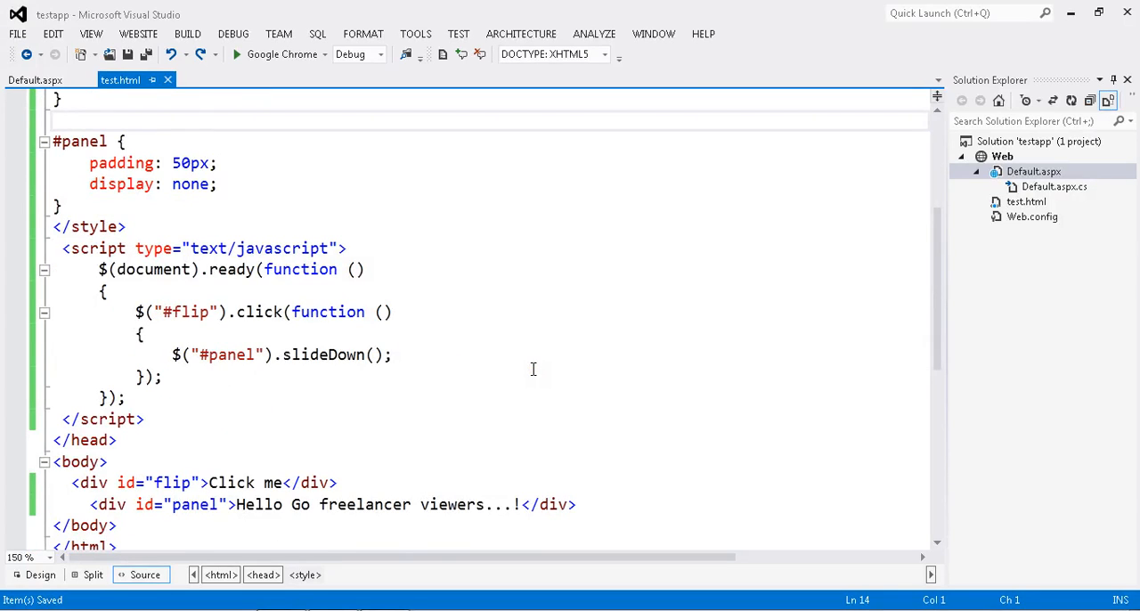
pyautogui.scroll(-3)
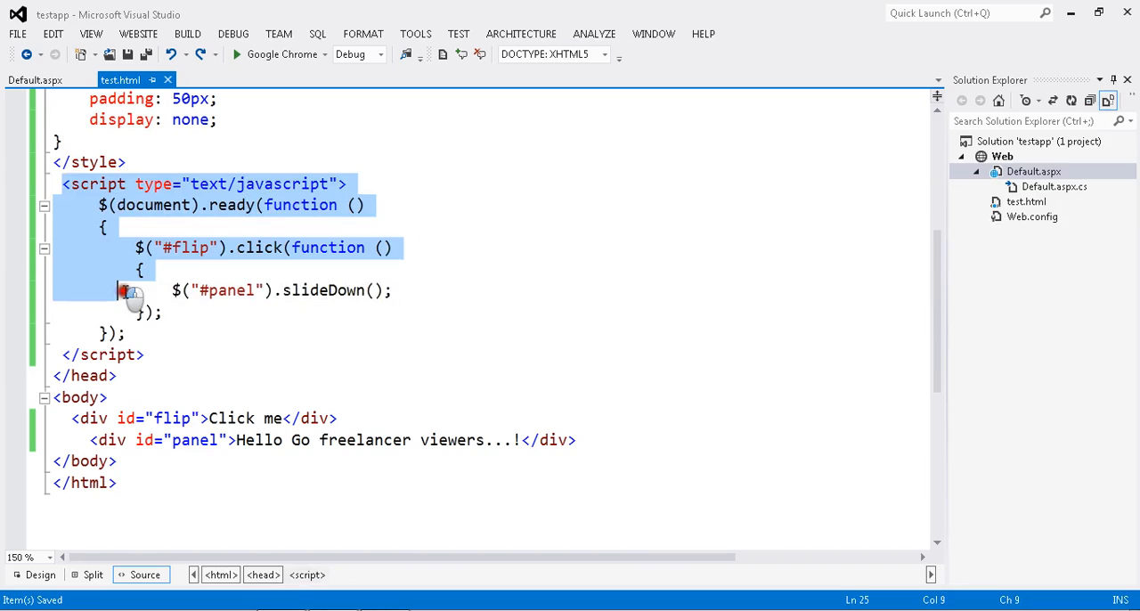
pyautogui.press('Delete')
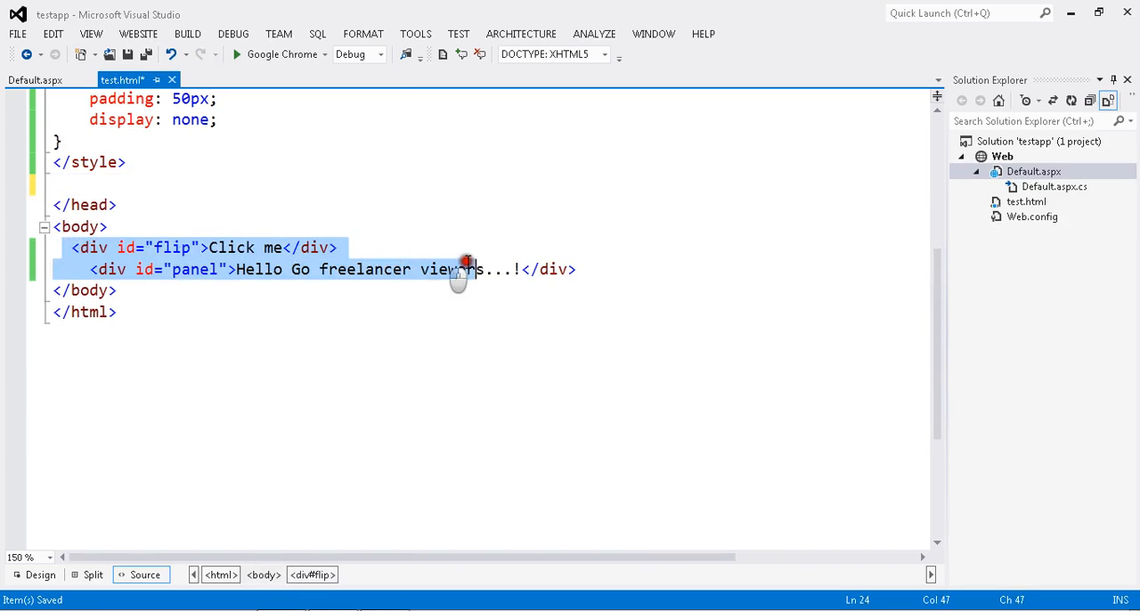
pyautogui.click(577, 269)
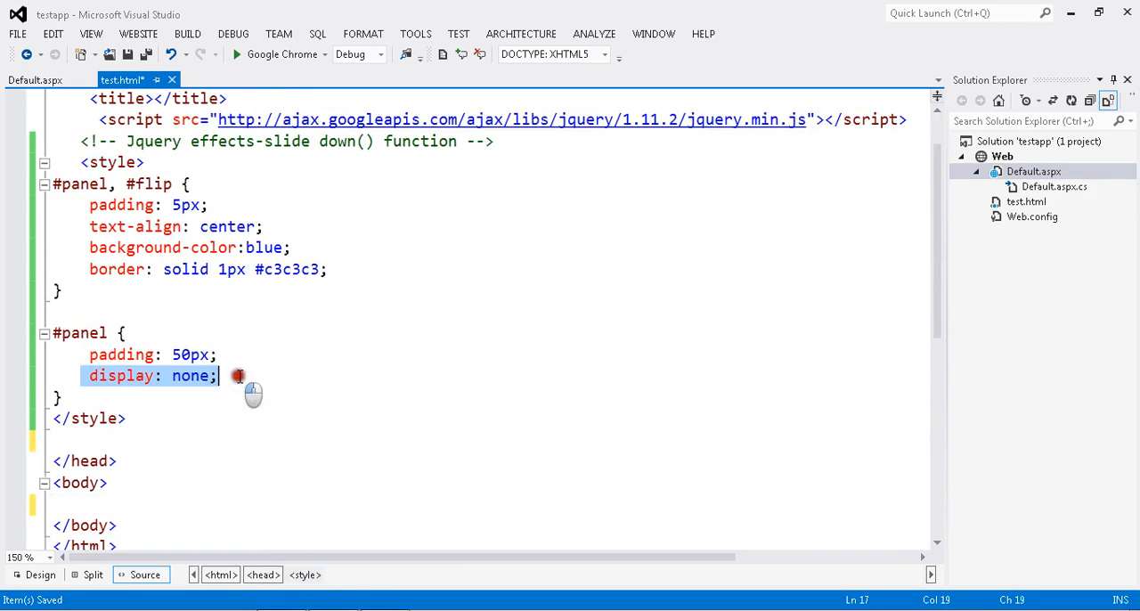
pyautogui.press('Delete')
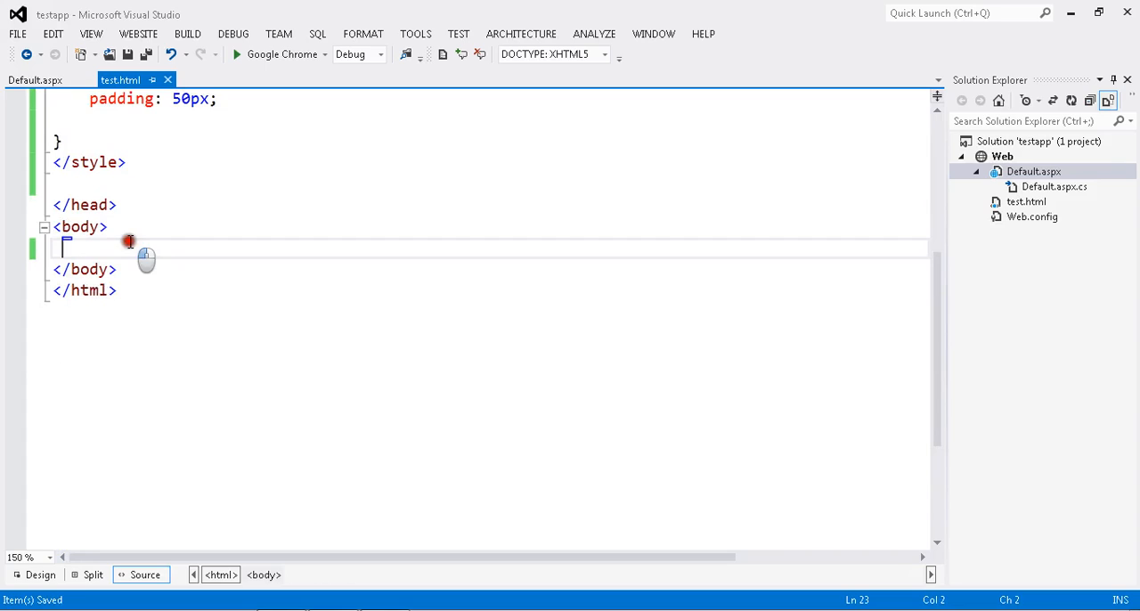
# Add a div with id "flip" reading Click me to the body.
pyautogui.write('<')
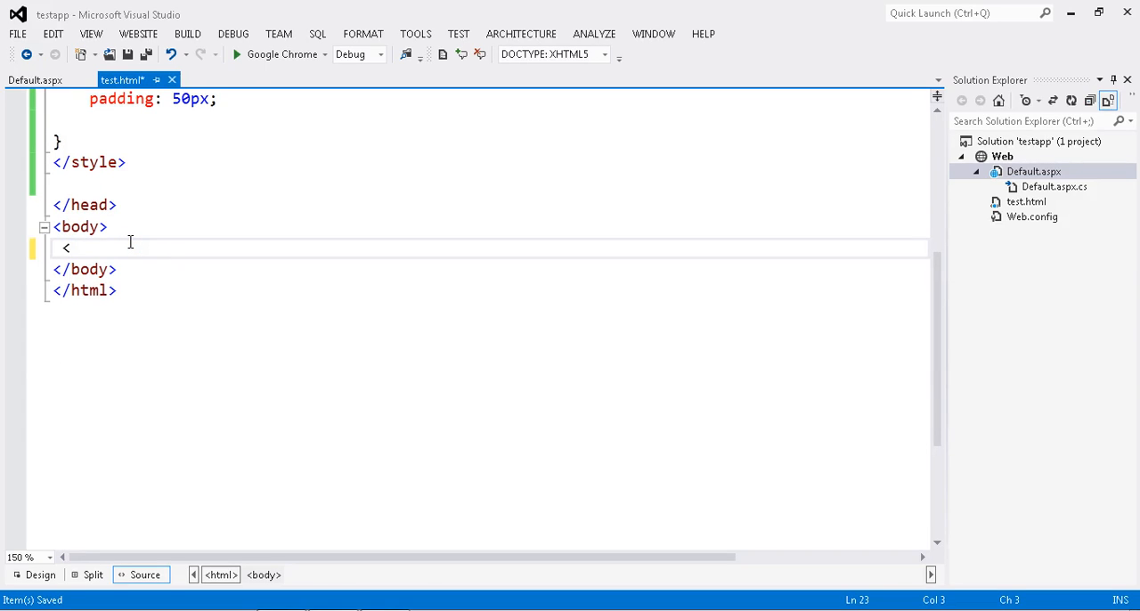
pyautogui.write('div id')
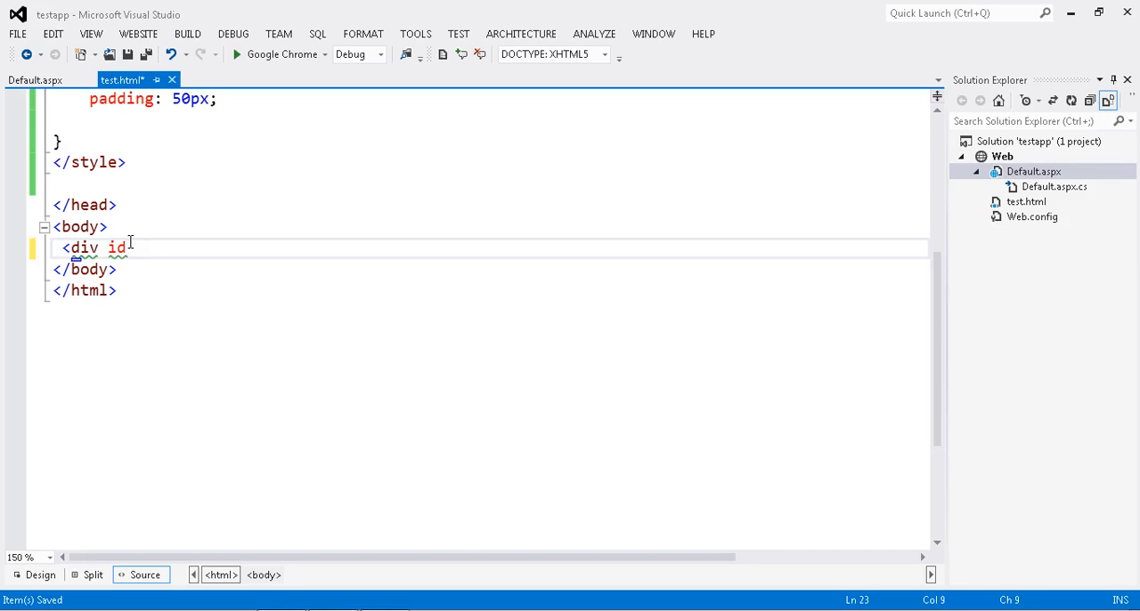
pyautogui.write('="fli"')
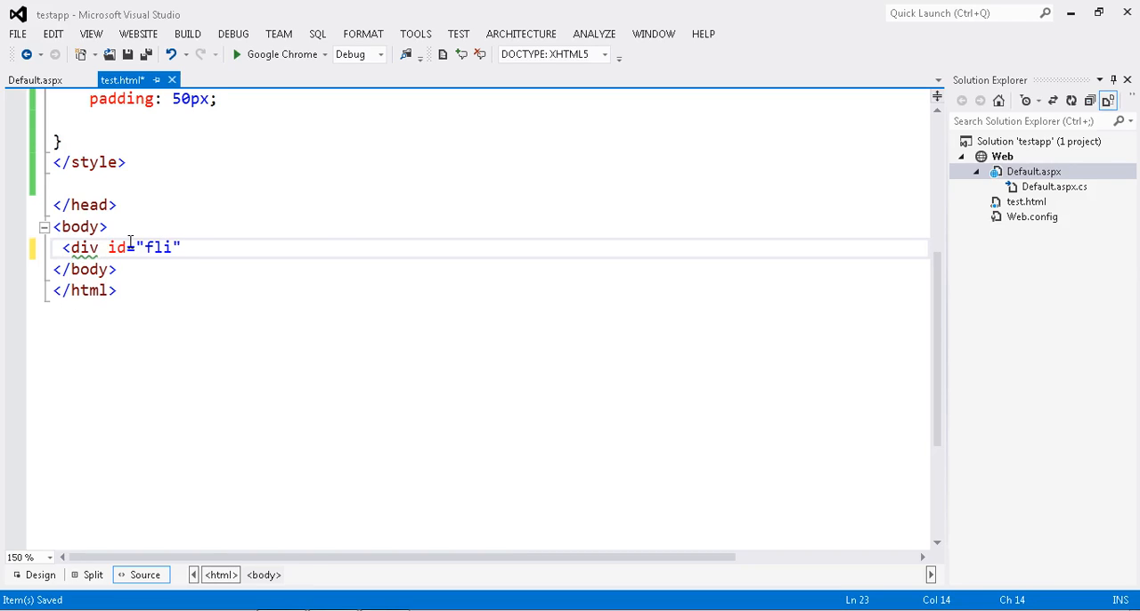
pyautogui.write('p>')
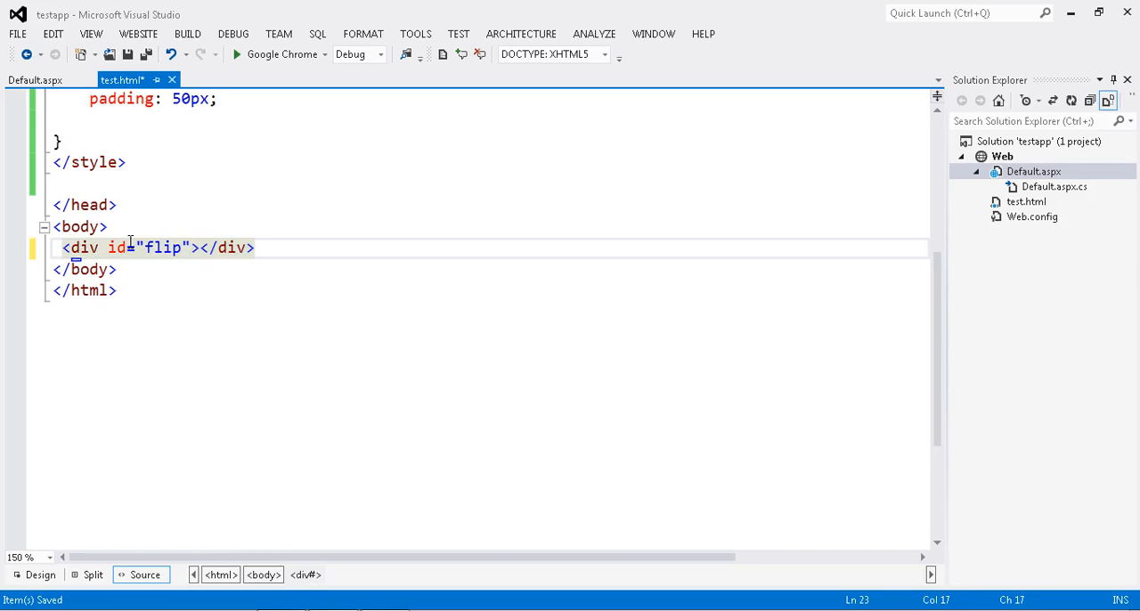
pyautogui.write('Click me')
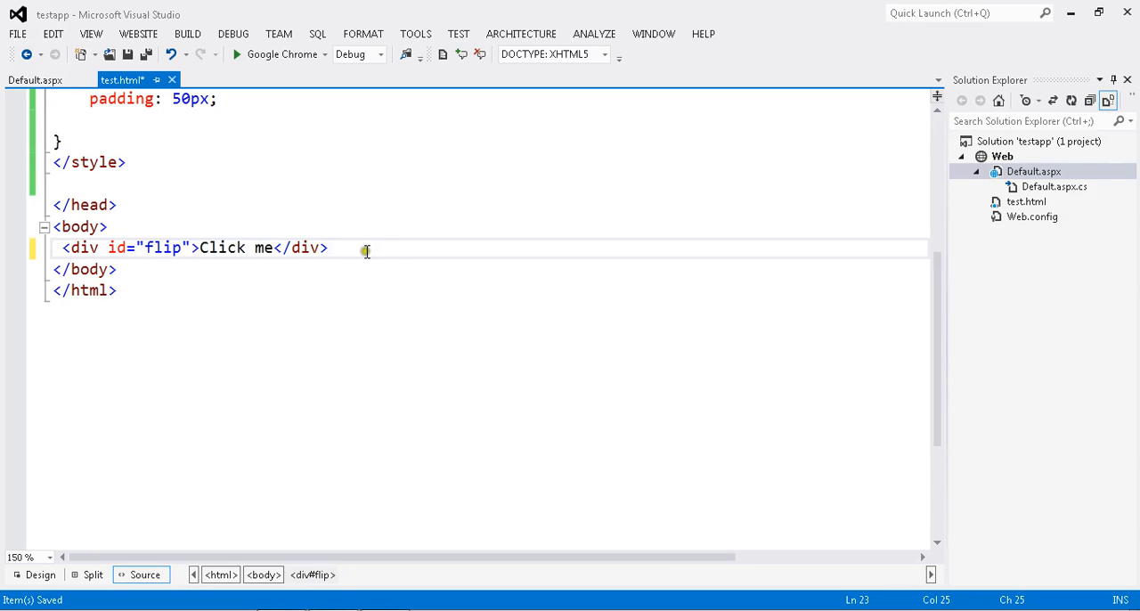
# Add a div with id "panel" reading Hello Go freelancer viewers...! below it.
pyautogui.write('<d')
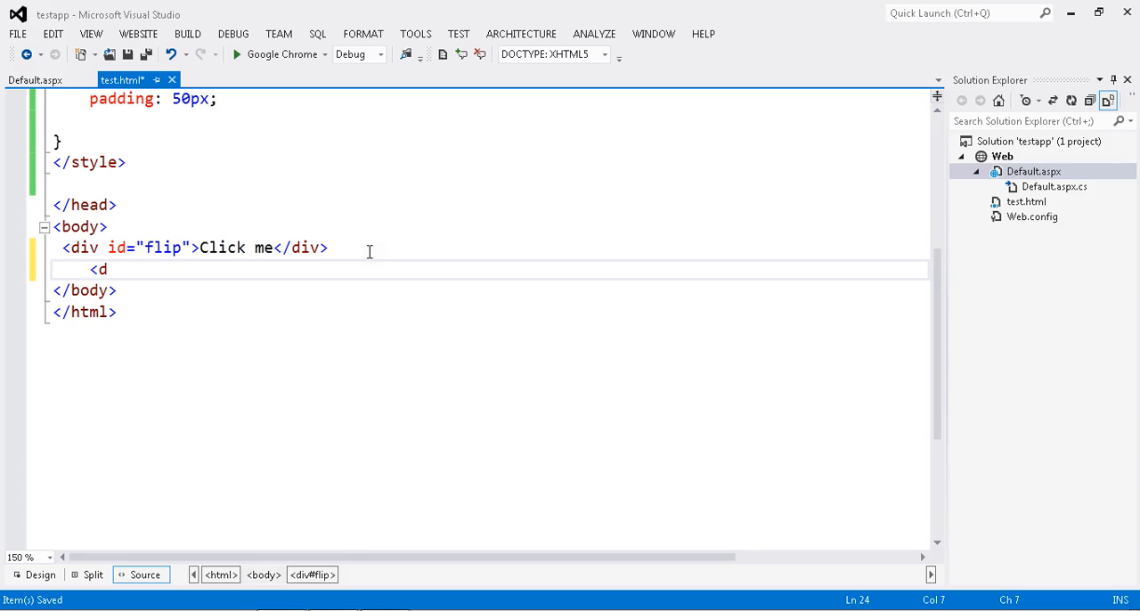
pyautogui.write('iv id')
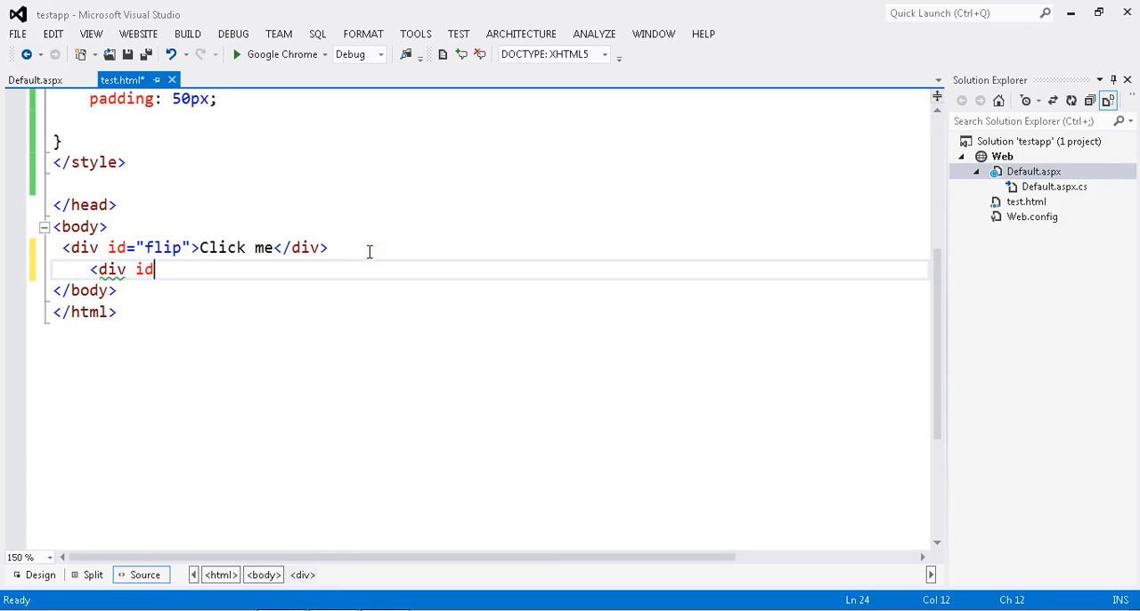
pyautogui.write('="pa"')
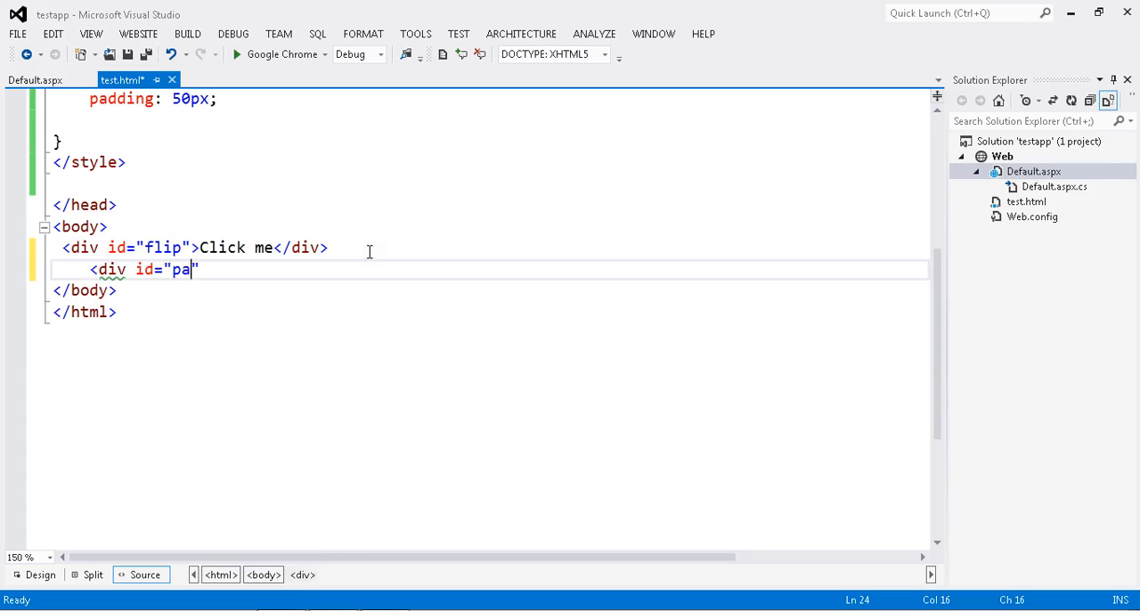
pyautogui.write('nel')
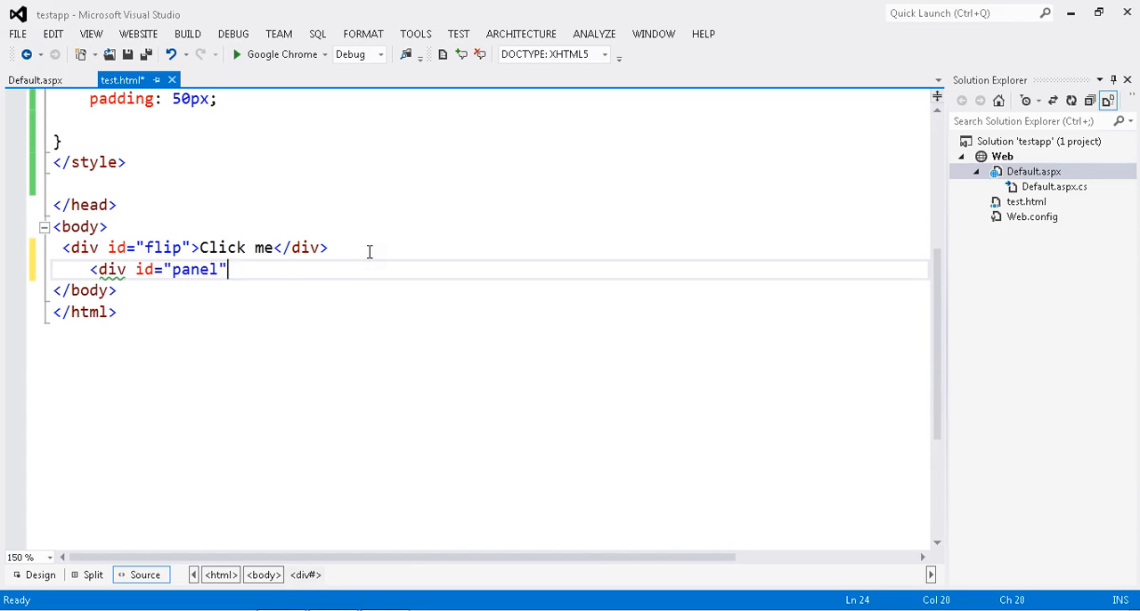
pyautogui.write('></div>')
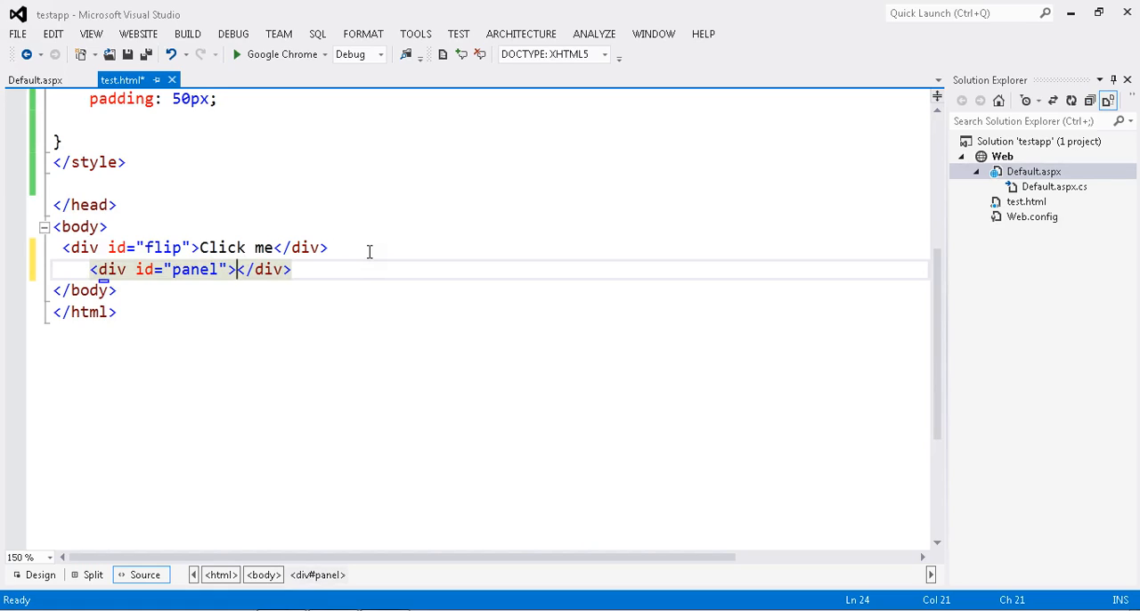
pyautogui.write('He')
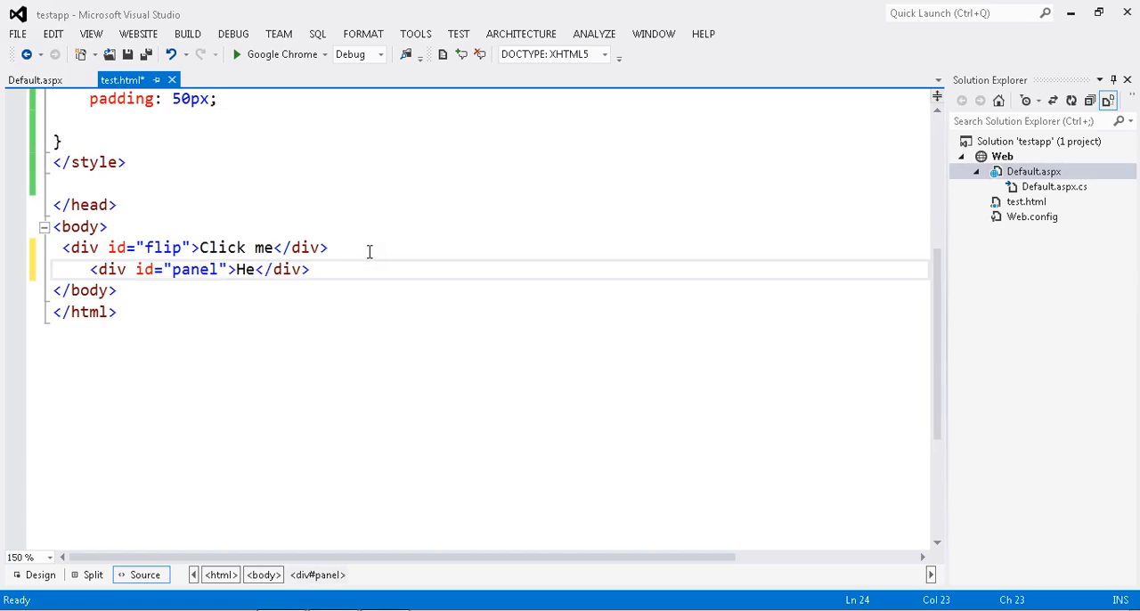
pyautogui.write('llo')
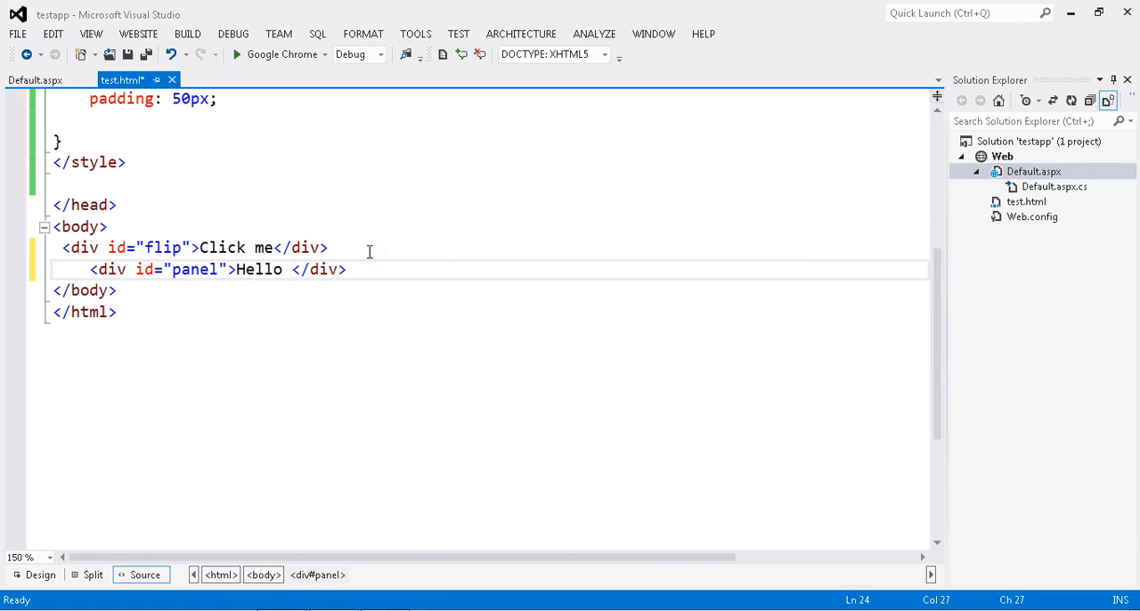
pyautogui.write('Go f')
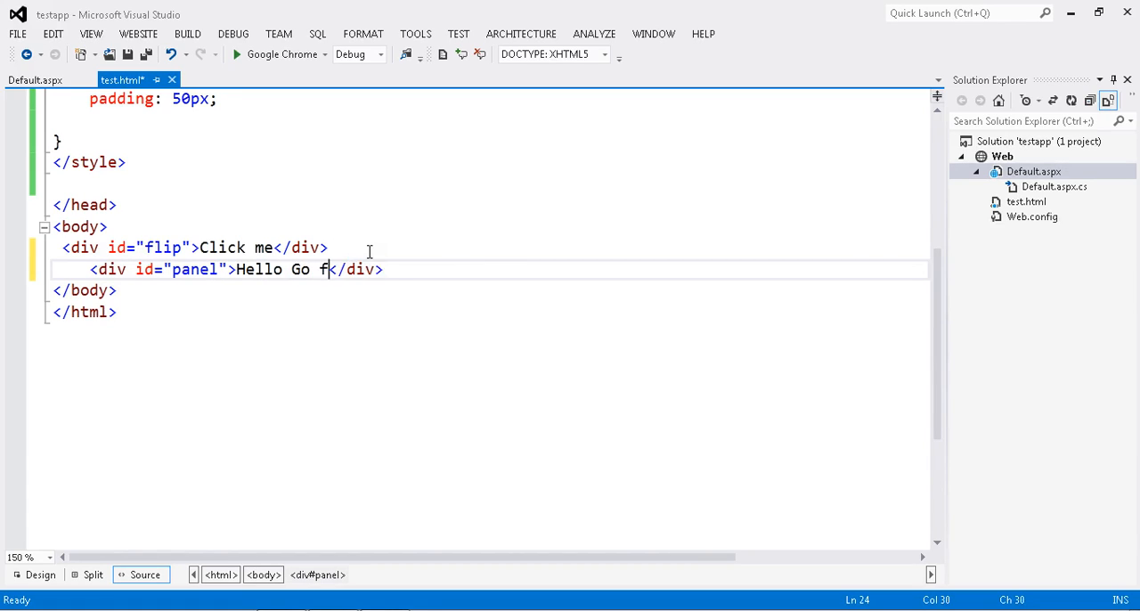
pyautogui.write('reelancer')
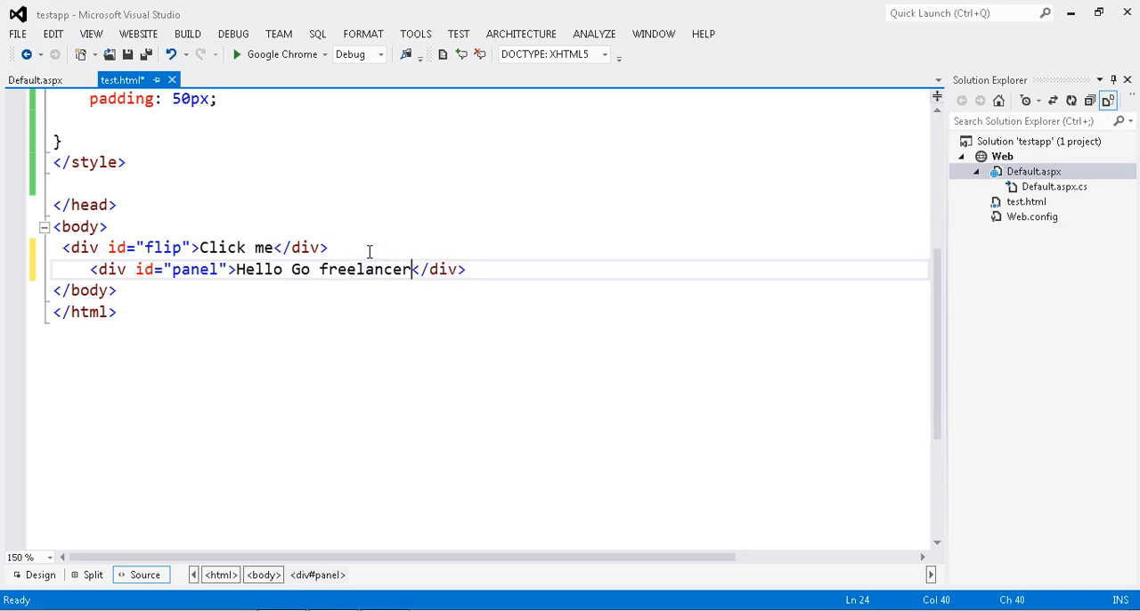
pyautogui.write('viere')
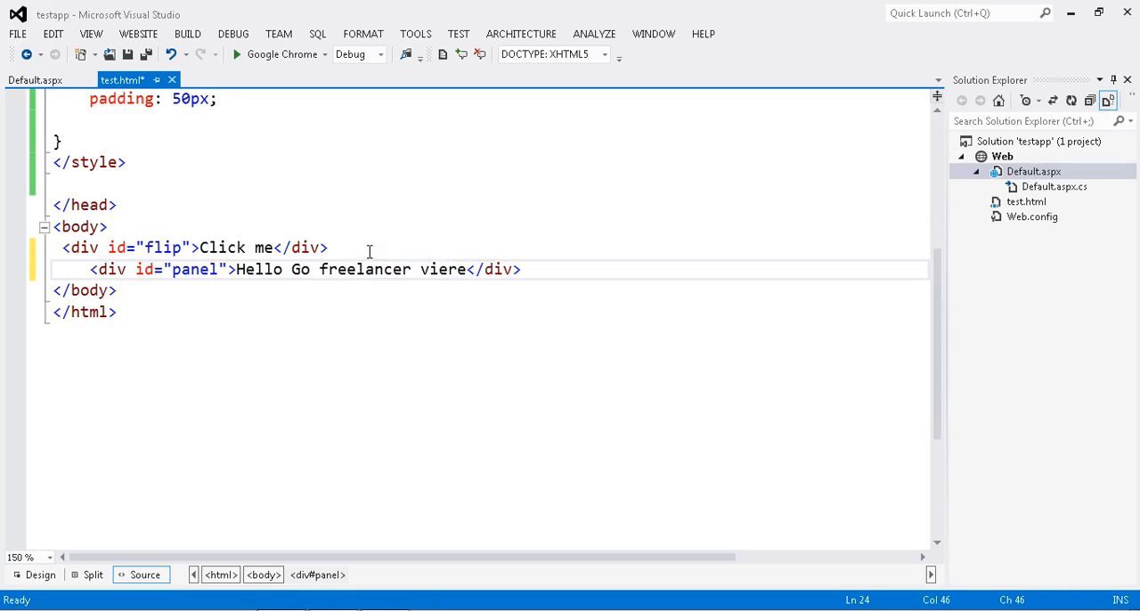
pyautogui.write('r')
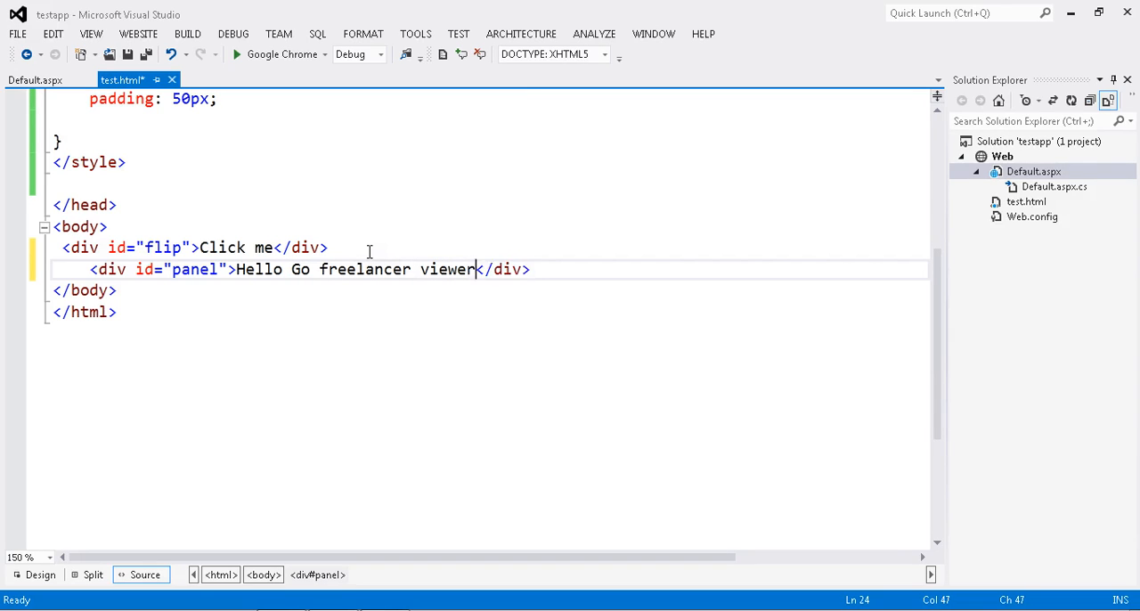
pyautogui.write('s...!')
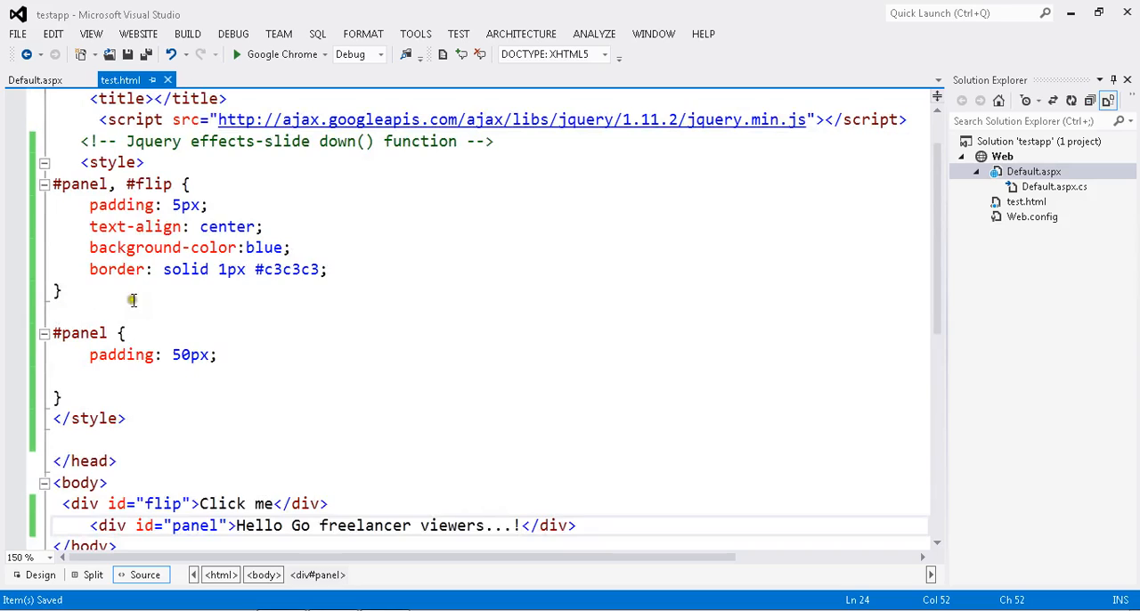
# Place the insertion point on the empty line between </style> and </head>.
pyautogui.scroll(-3)
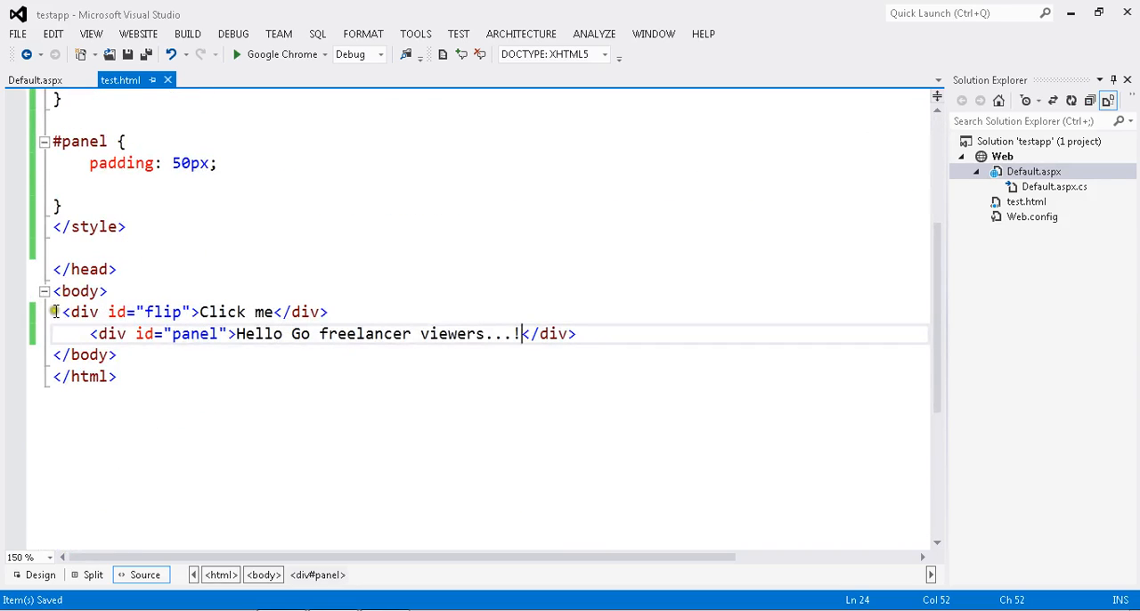
pyautogui.click(123, 248)
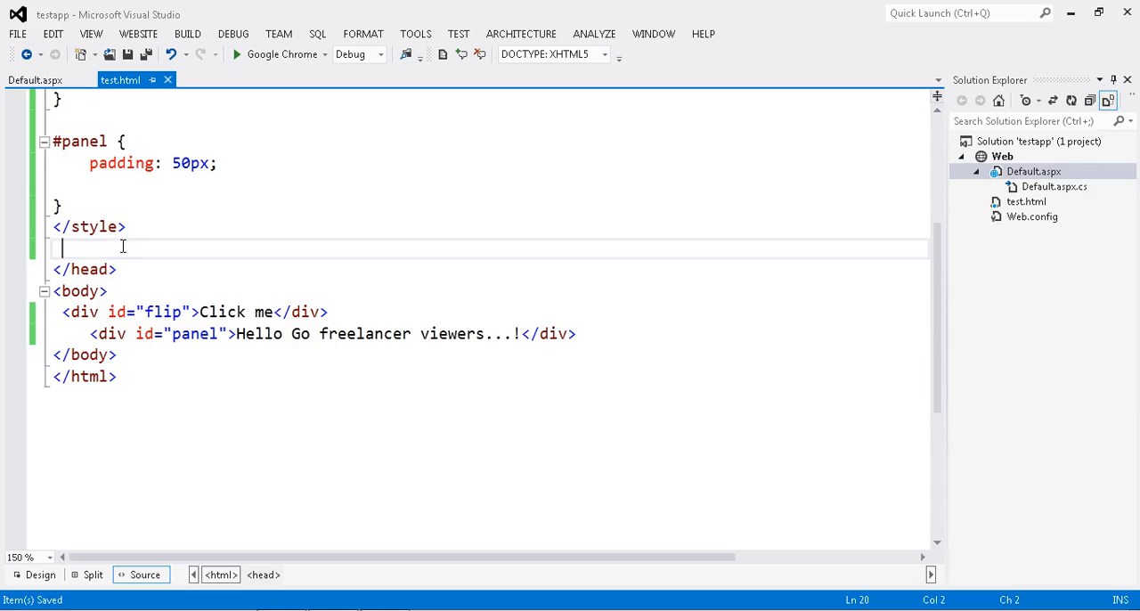
# Add a <script type="text/javascript"> block in the head.
pyautogui.write('<')
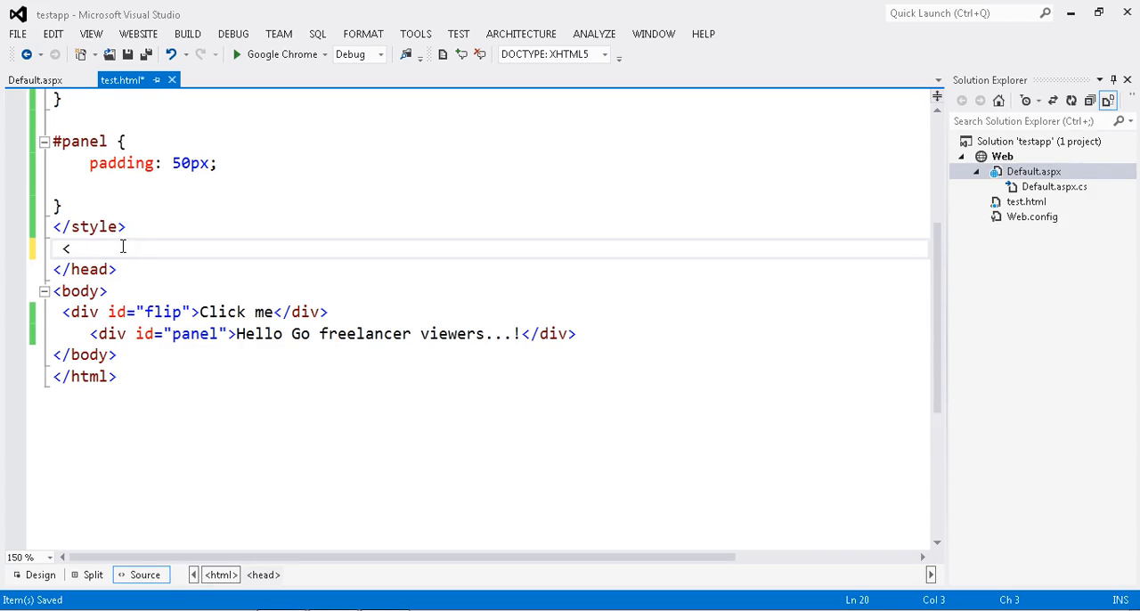
pyautogui.write('script')
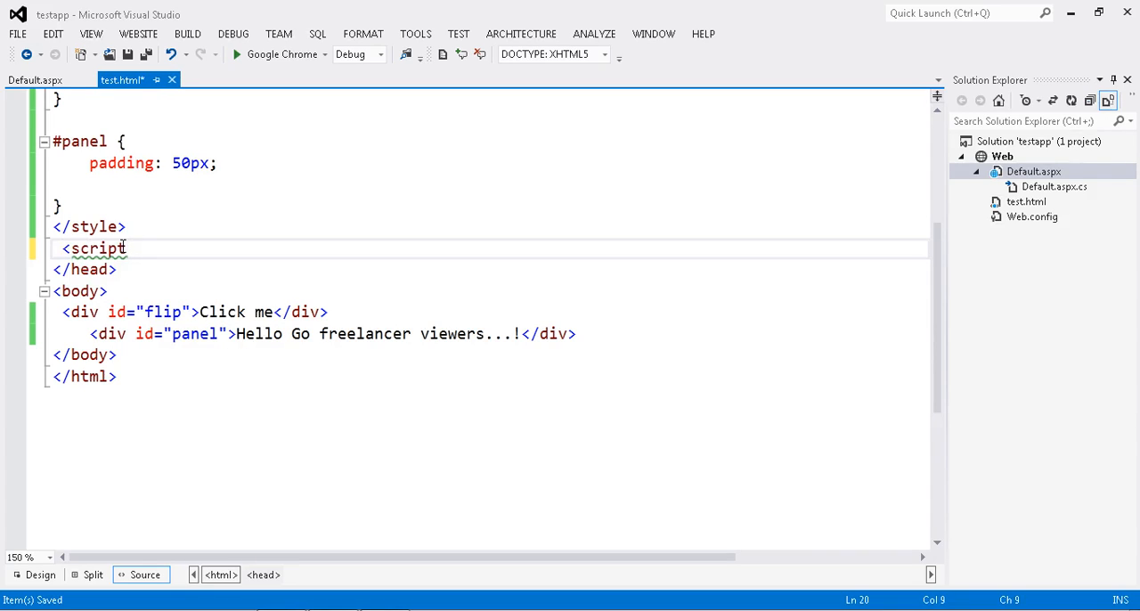
pyautogui.write('type')
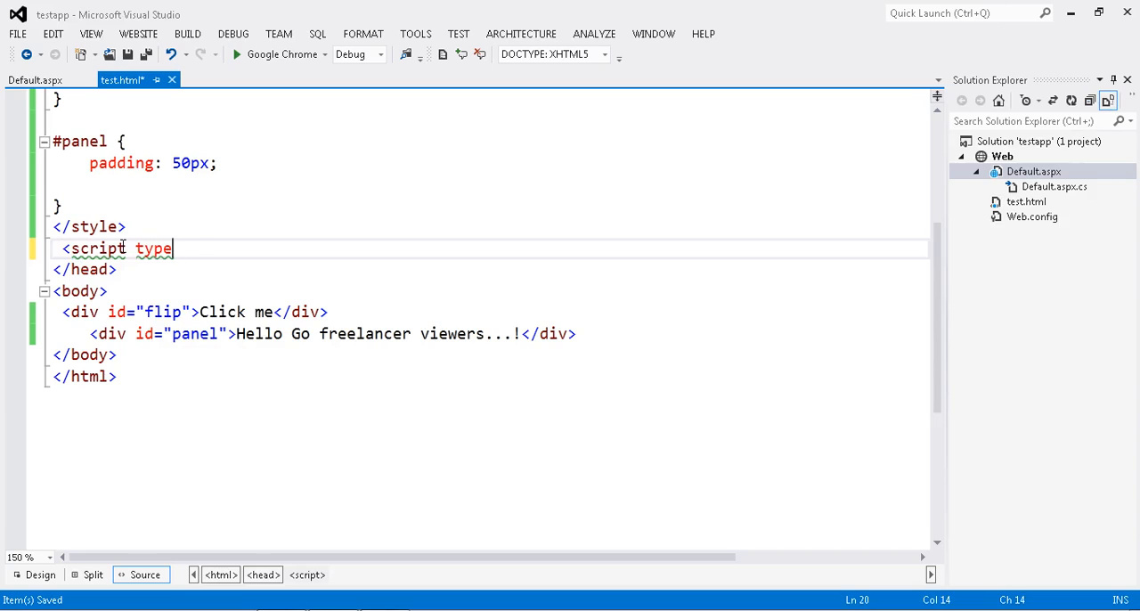
pyautogui.write('="text/javascript"')
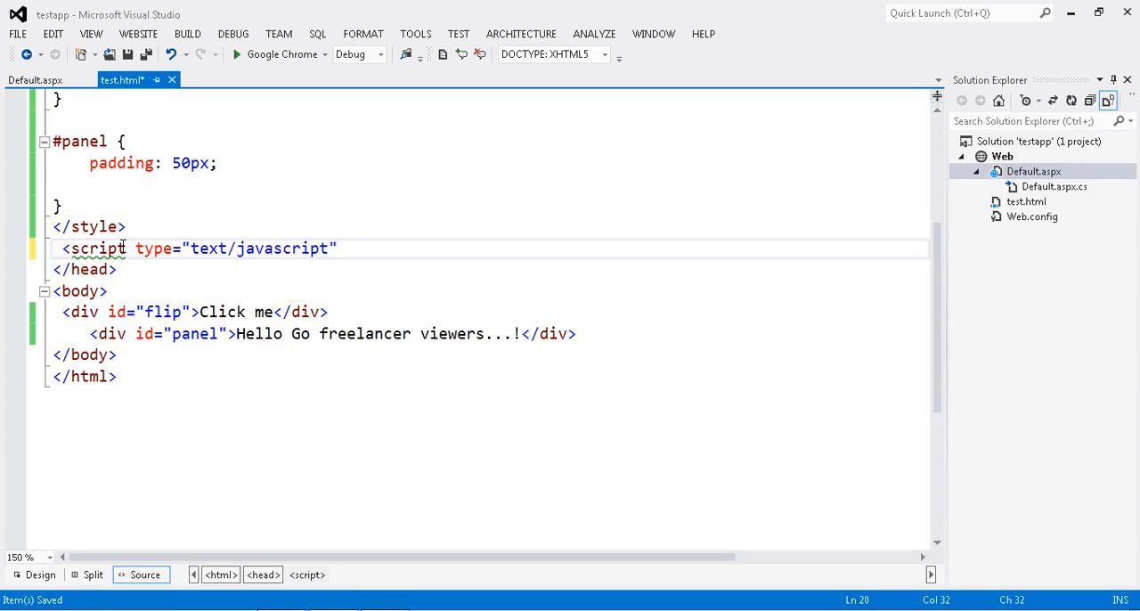
pyautogui.write('>')
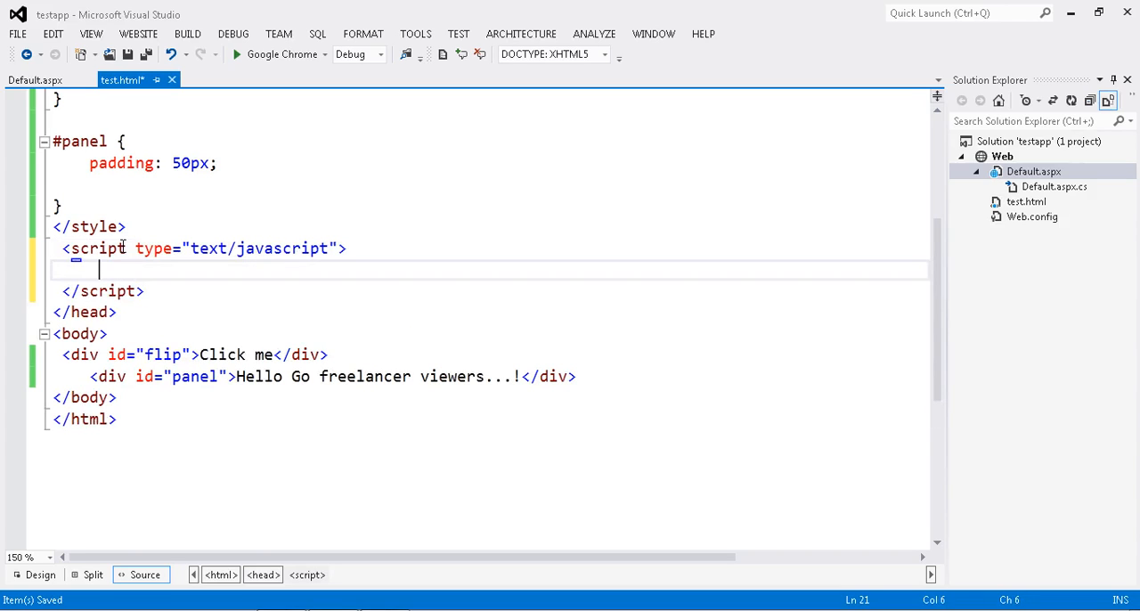
# Write an empty $(document).ready(function () { }); handler with a blank line inside its braces.
pyautogui.write('$()')
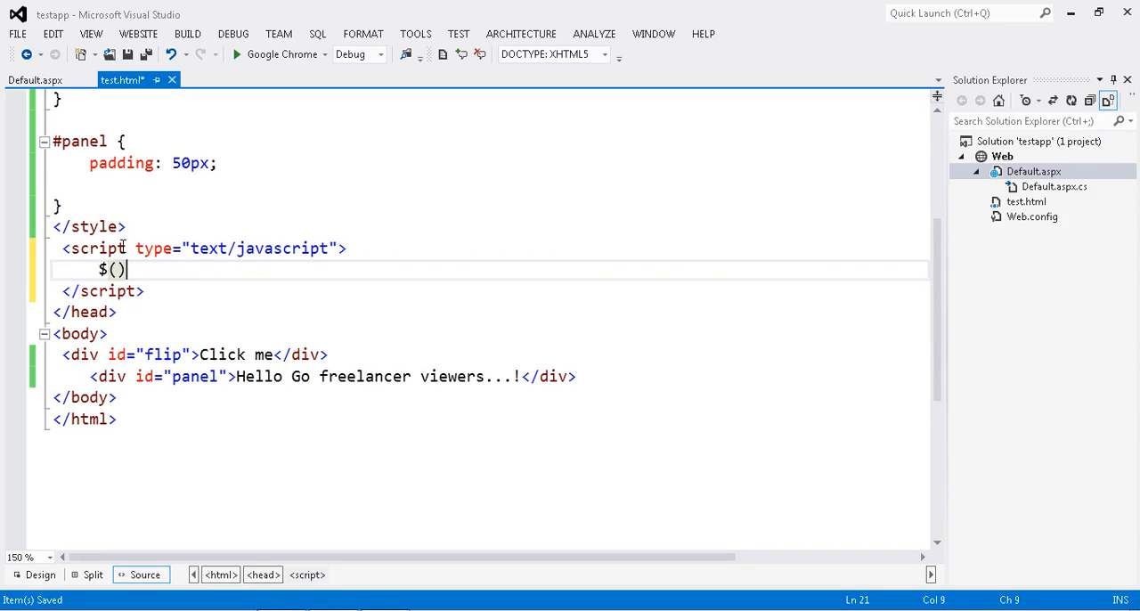
pyautogui.write('don')
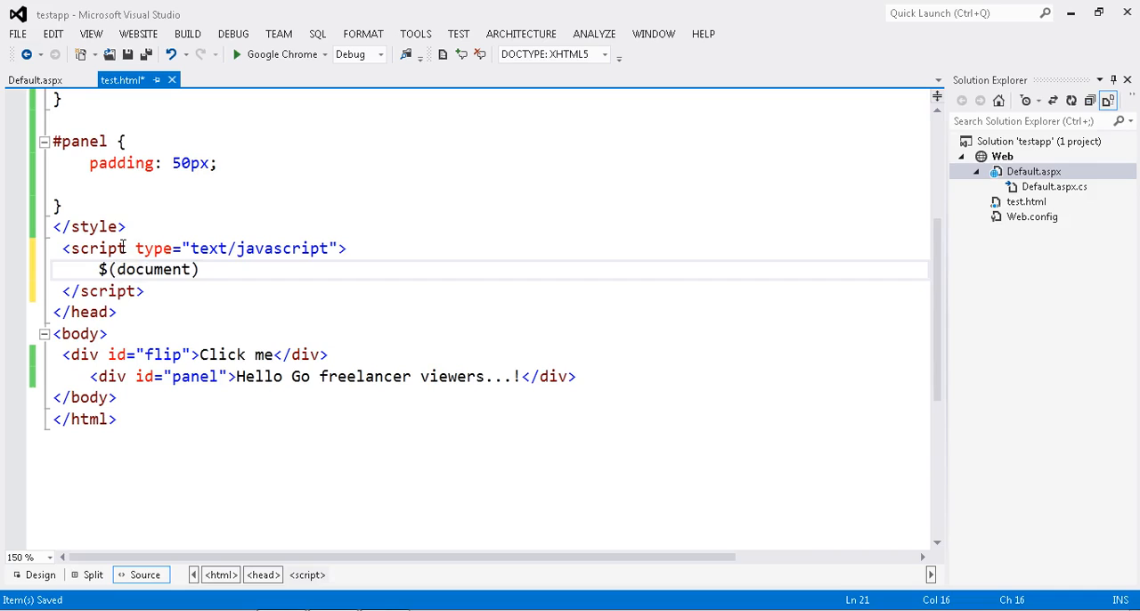
pyautogui.write('.ready')
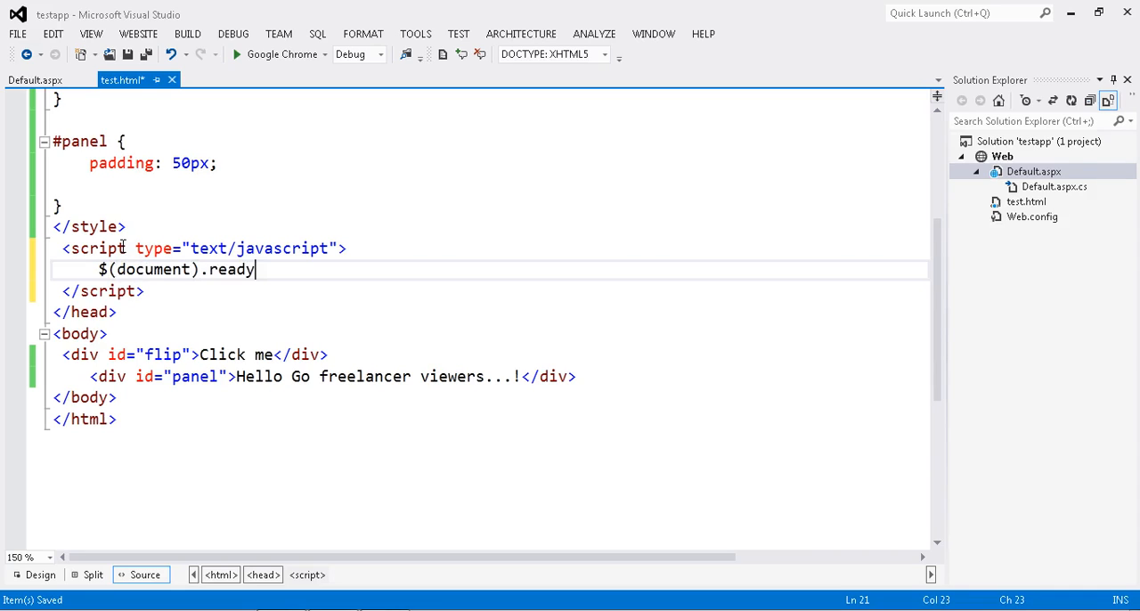
pyautogui.write('(func')
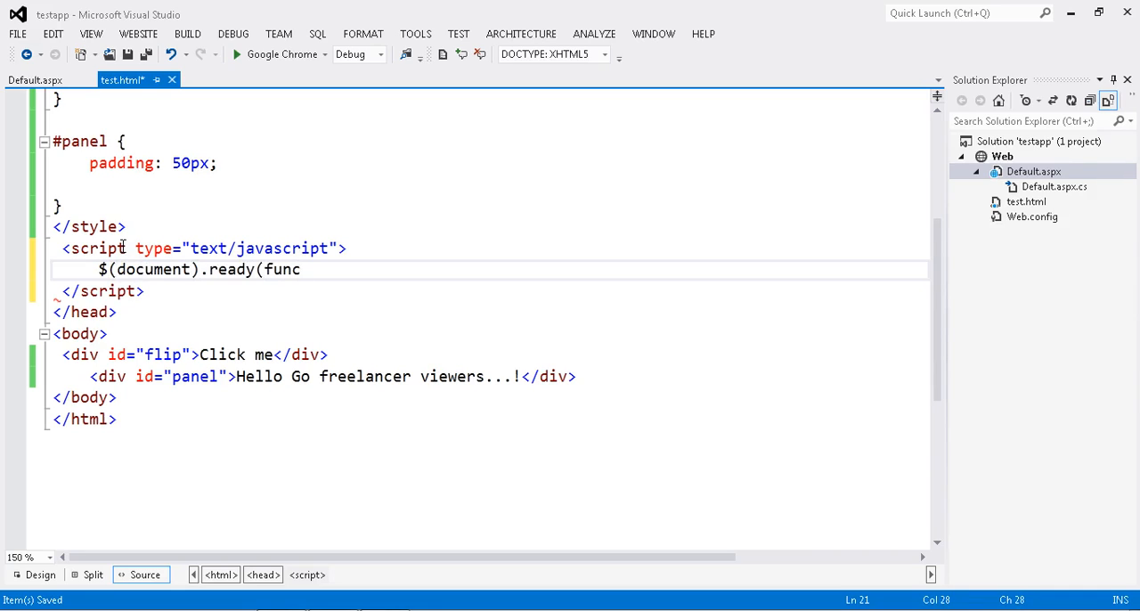
pyautogui.write('()')
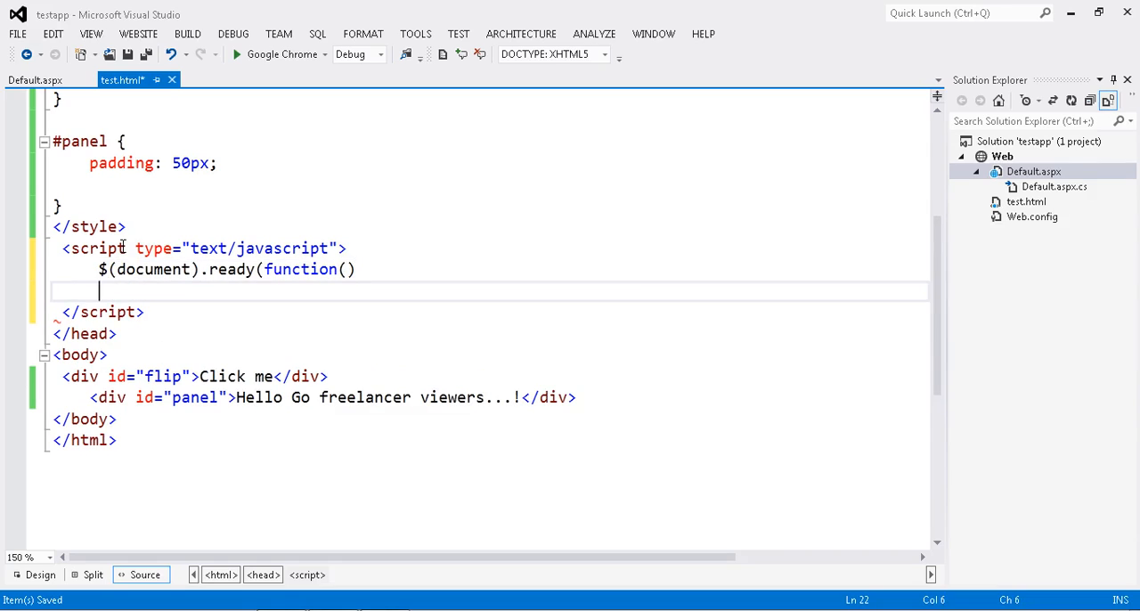
pyautogui.write('{ });')
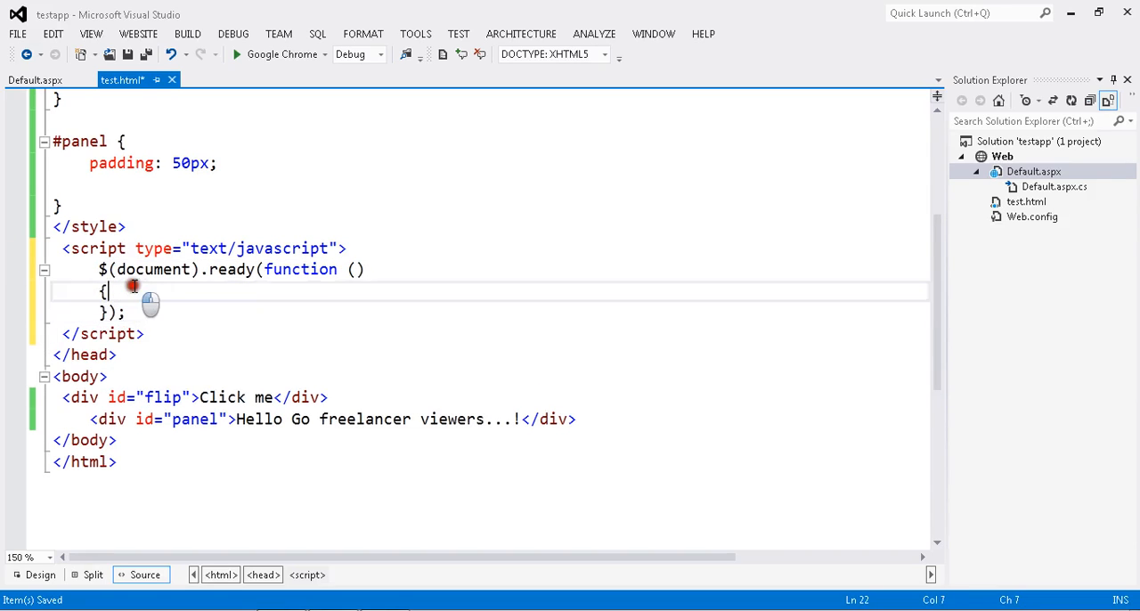
pyautogui.press('enter')
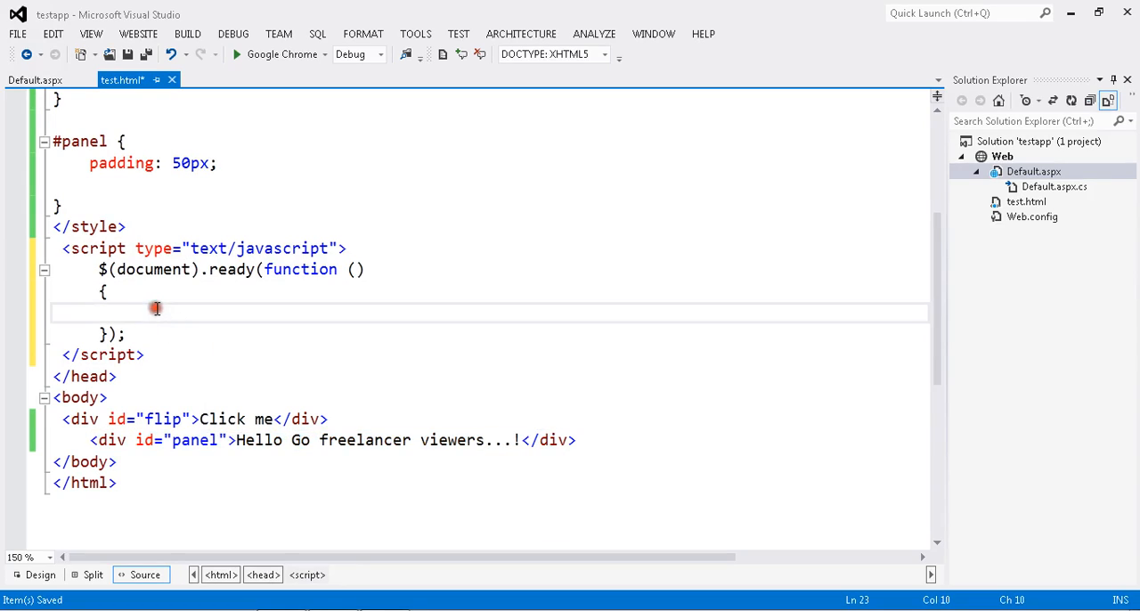
# Write an empty $("#flip").click(function () { }); handler and position inside its body.
pyautogui.write('$')
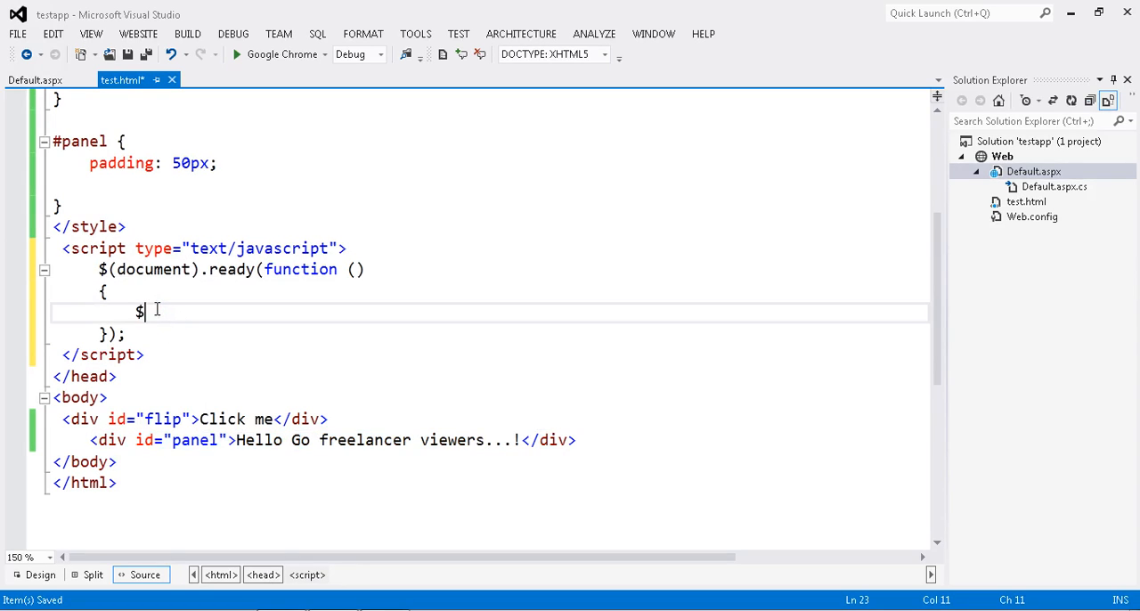
pyautogui.write('("')
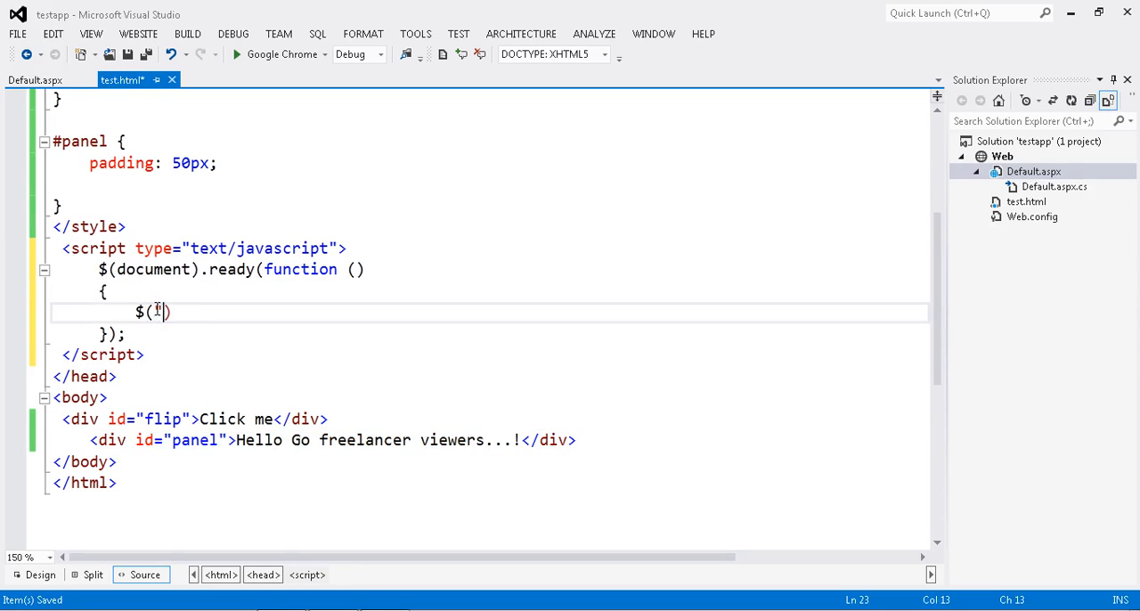
pyautogui.write('#flip"')
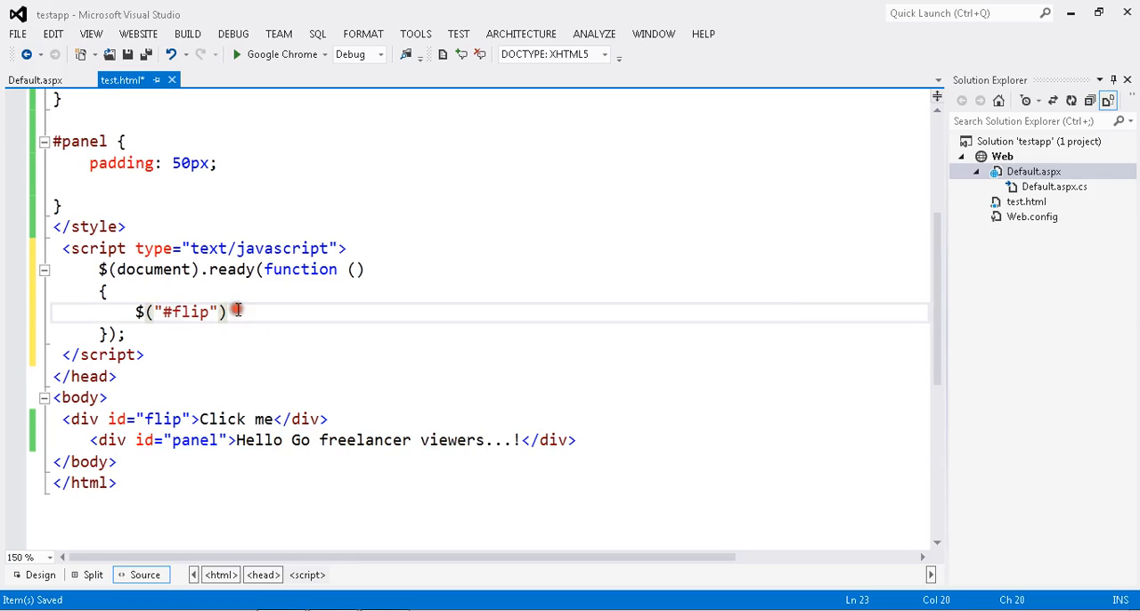
pyautogui.write('.cli')
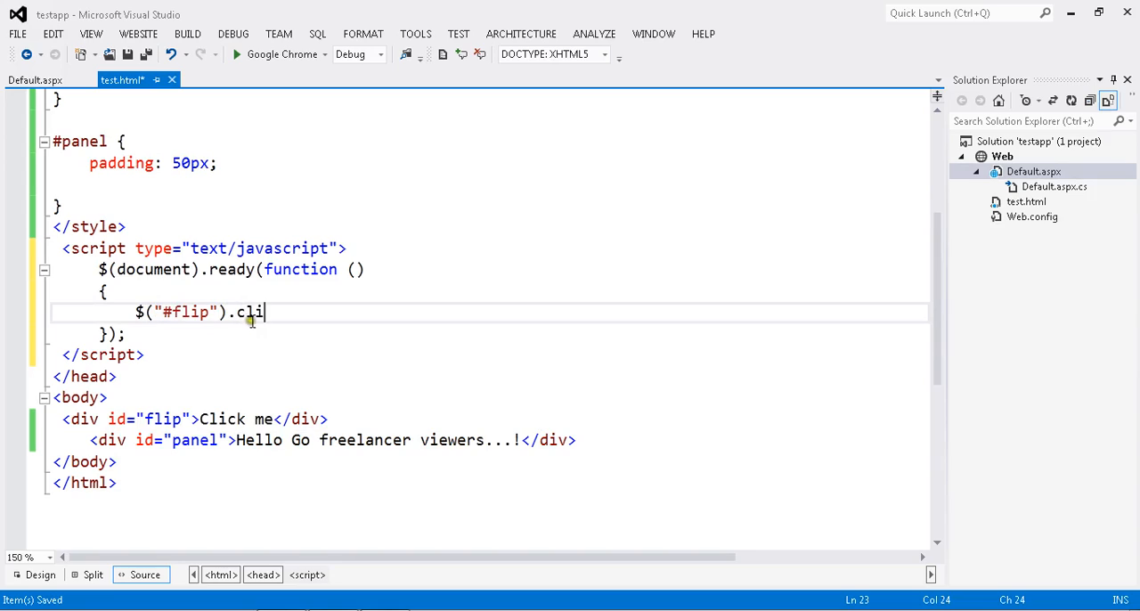
pyautogui.write('ck(')
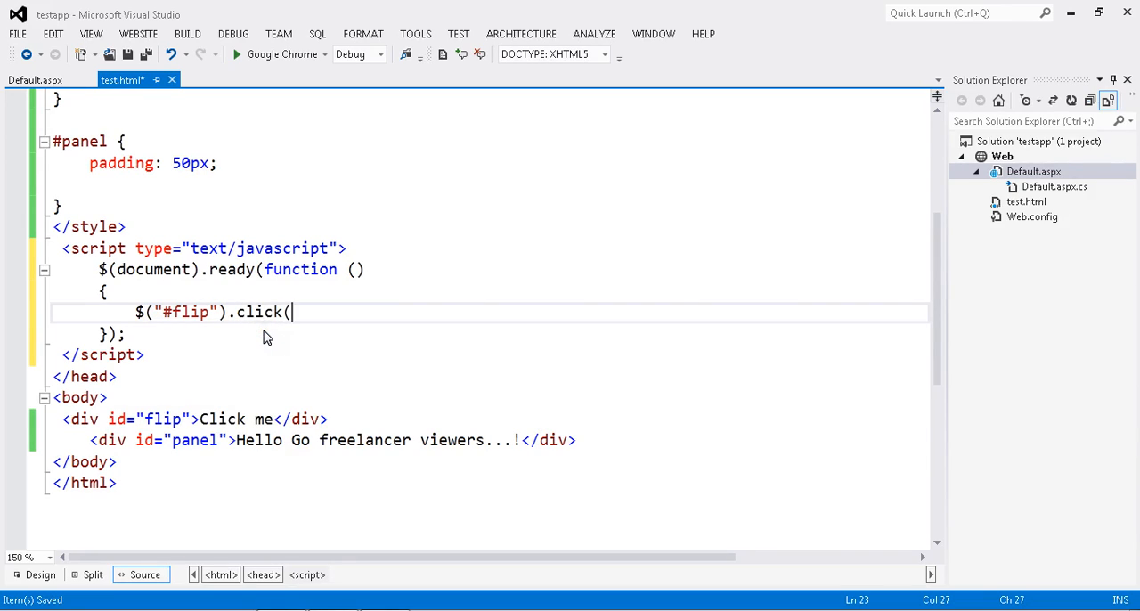
pyautogui.write('function(')
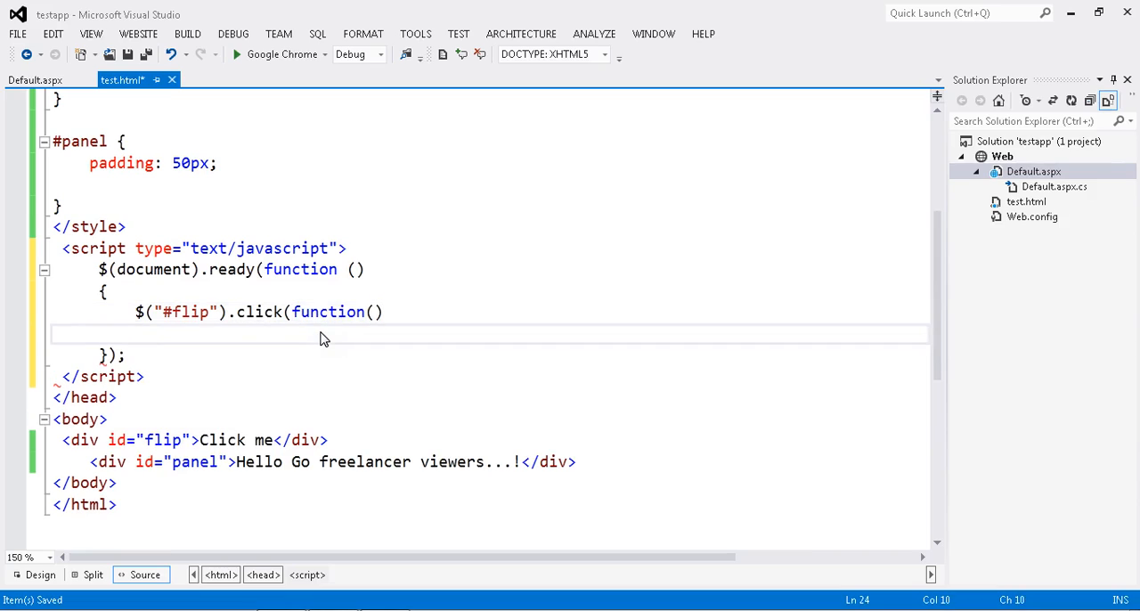
pyautogui.write('{ });')
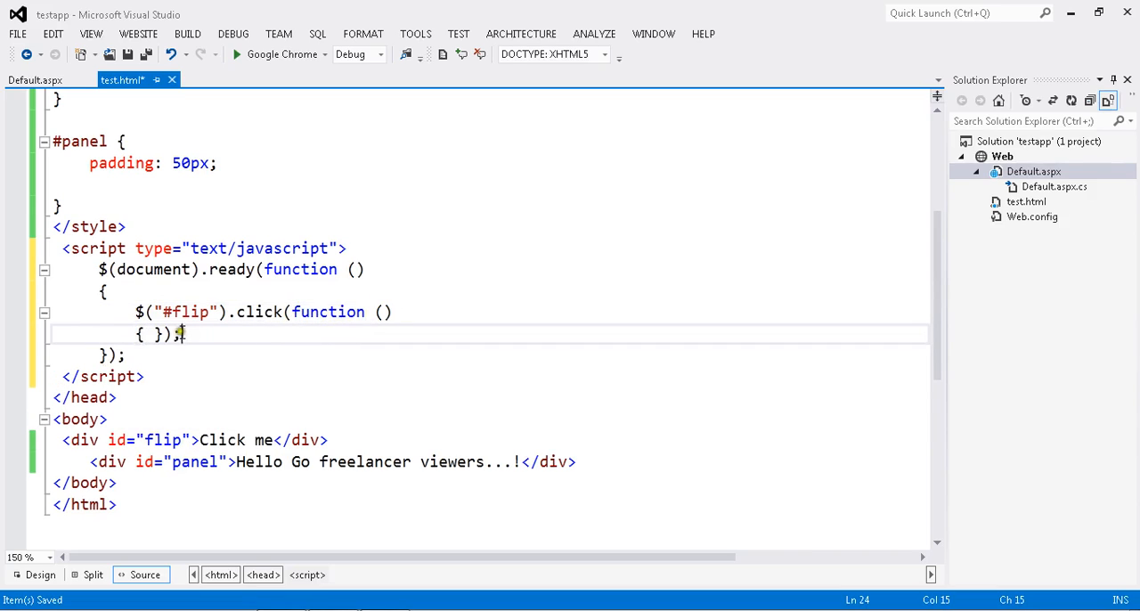
pyautogui.press('enter')
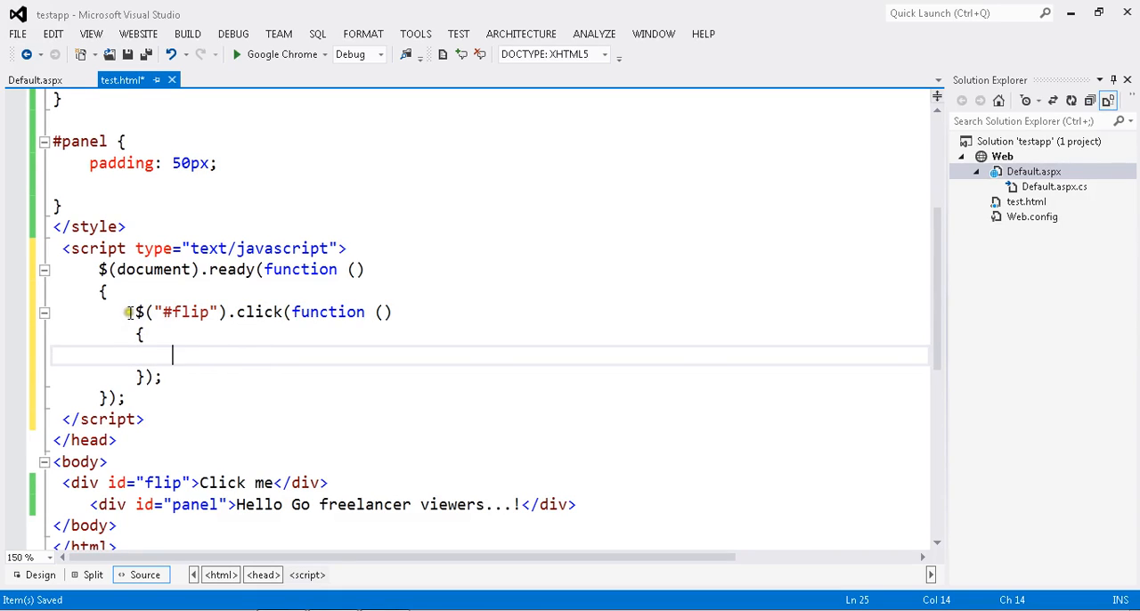
pyautogui.click(392, 312)
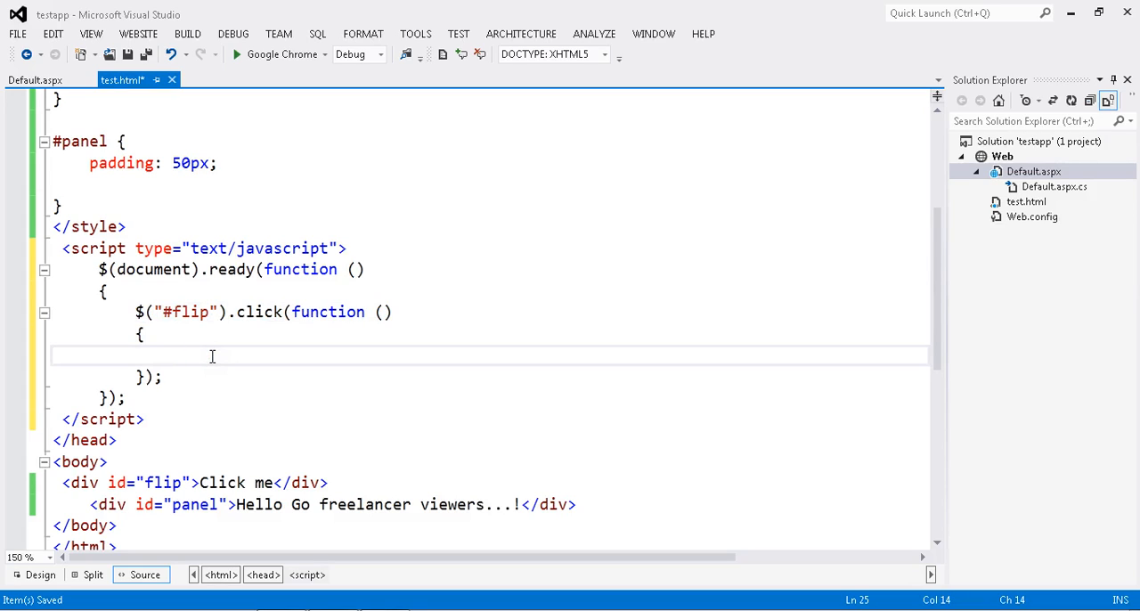
# Write $("#panel").slideUp(); as the click handler's body.
pyautogui.write('$(')
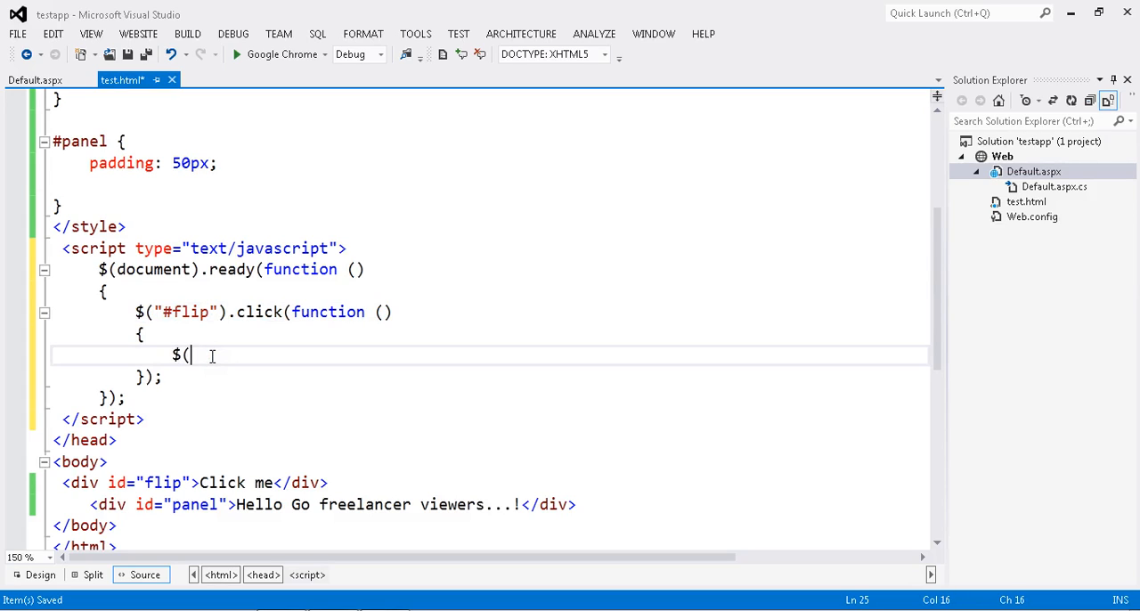
pyautogui.write('"')
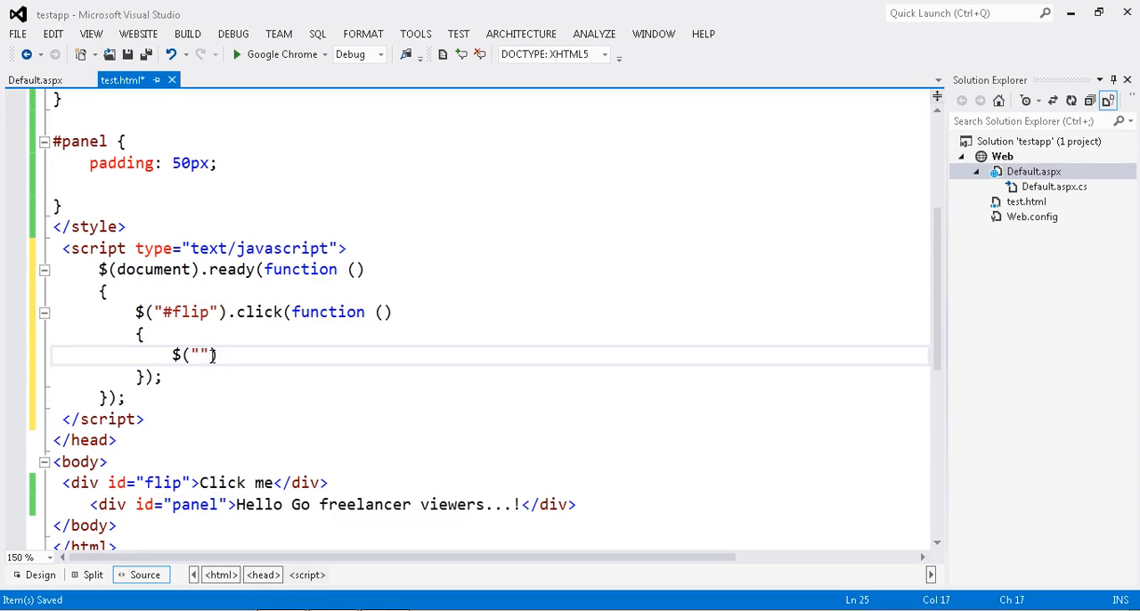
pyautogui.write('#')
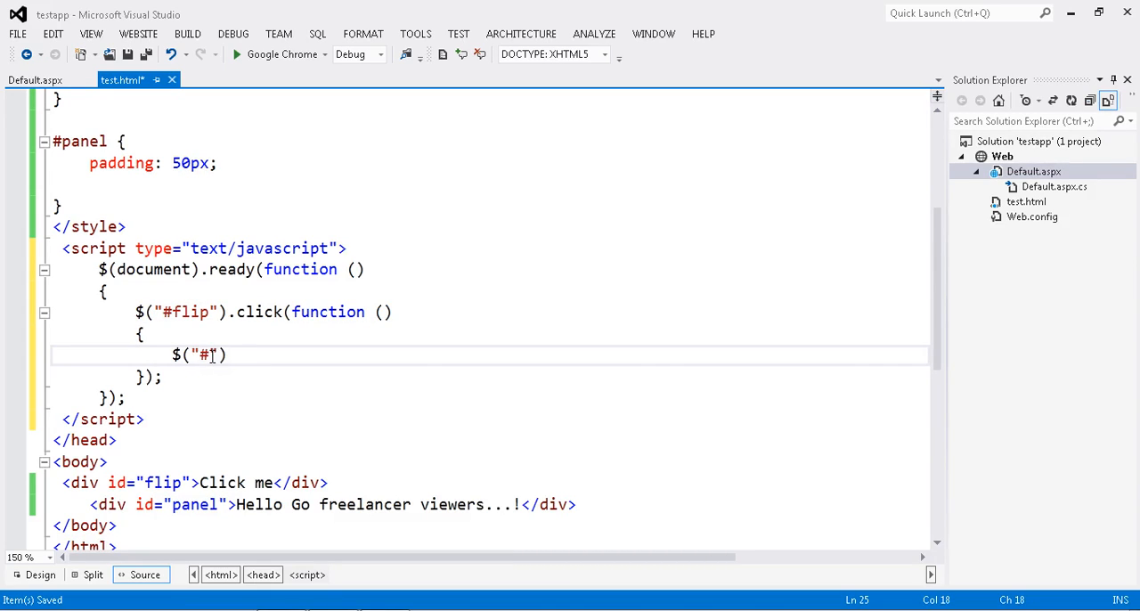
pyautogui.write('panel')
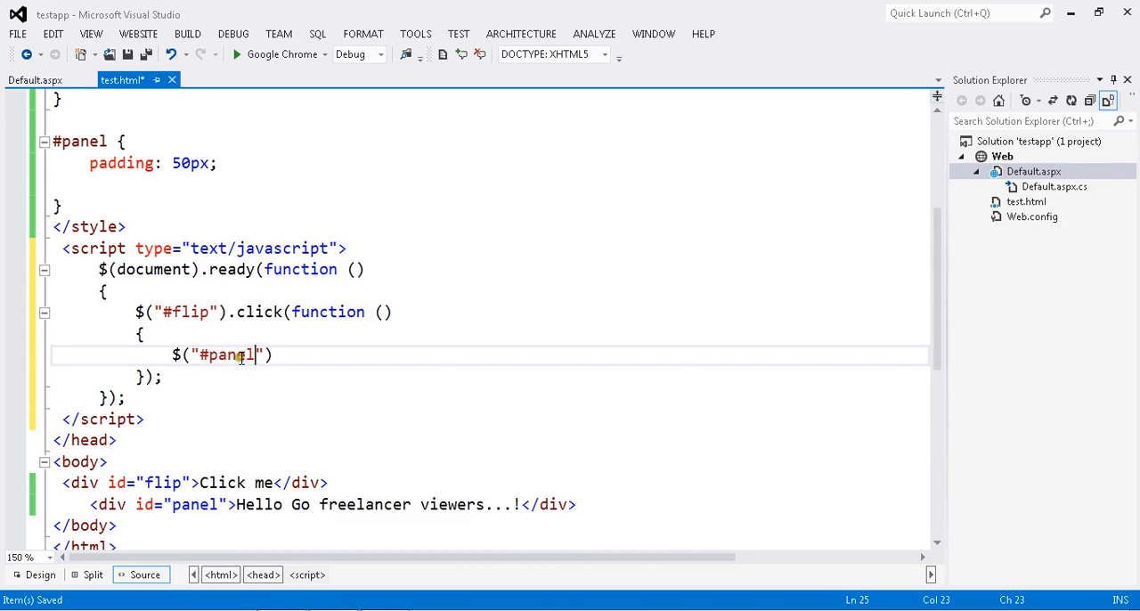
pyautogui.write('.')
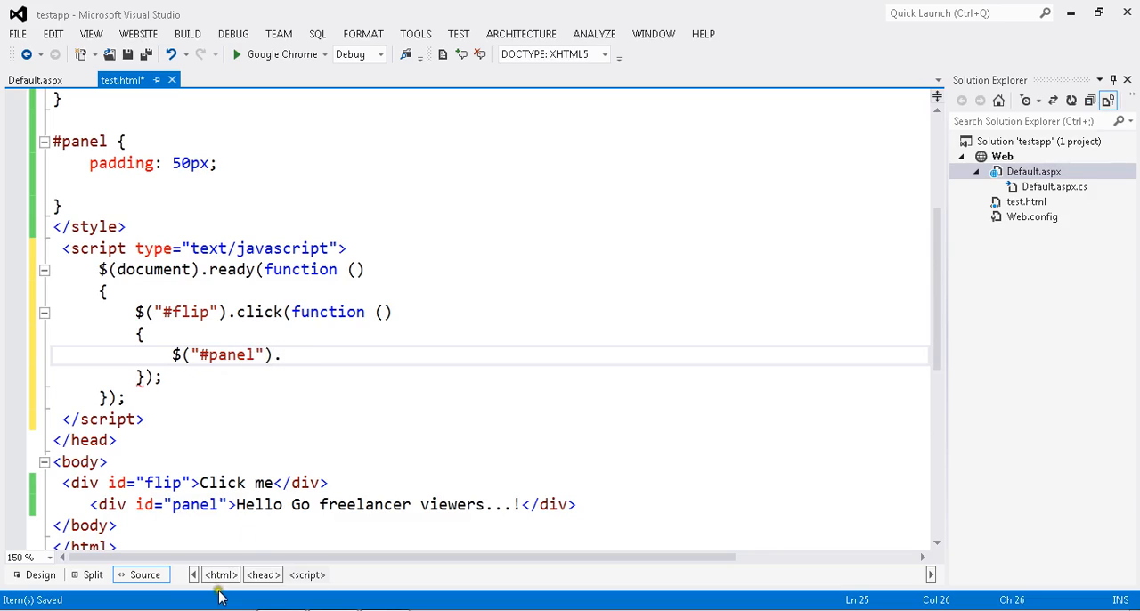
pyautogui.write('s')
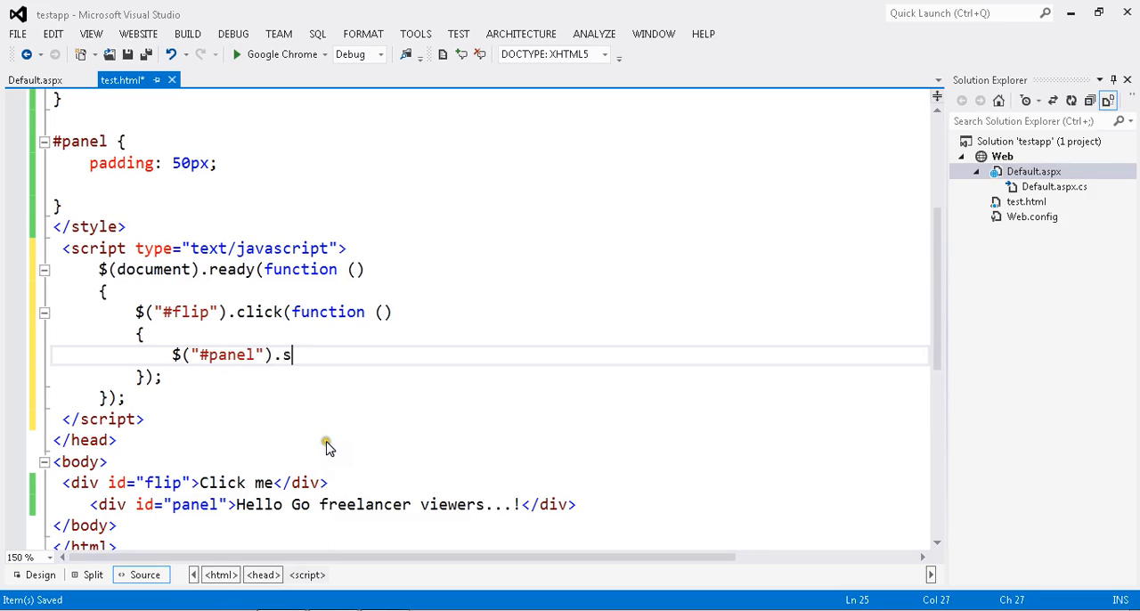
pyautogui.write('lideUp')
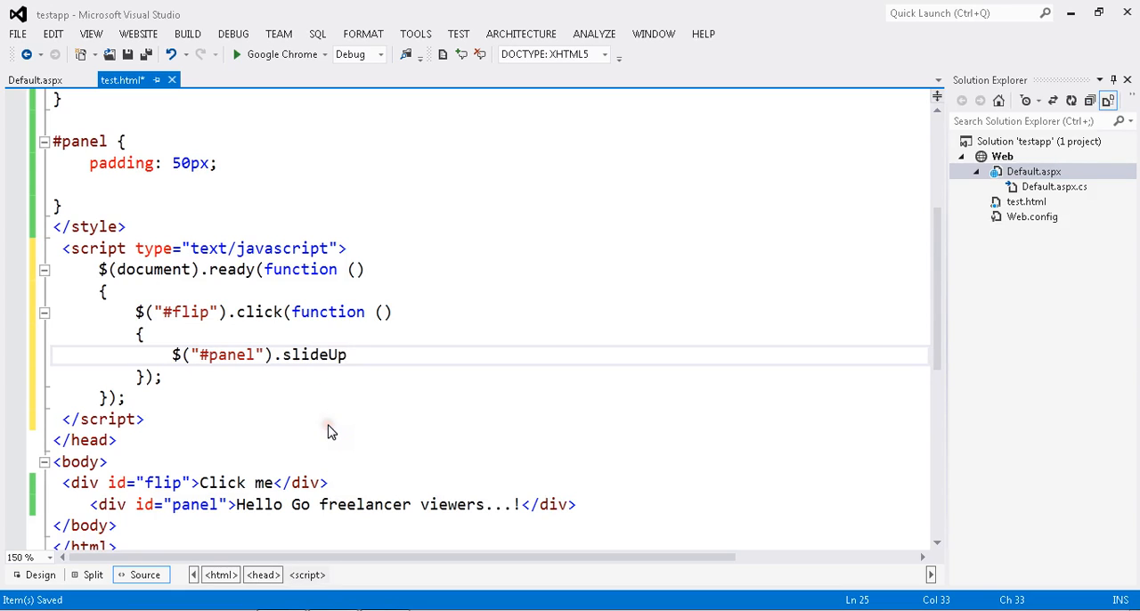
pyautogui.write('();')
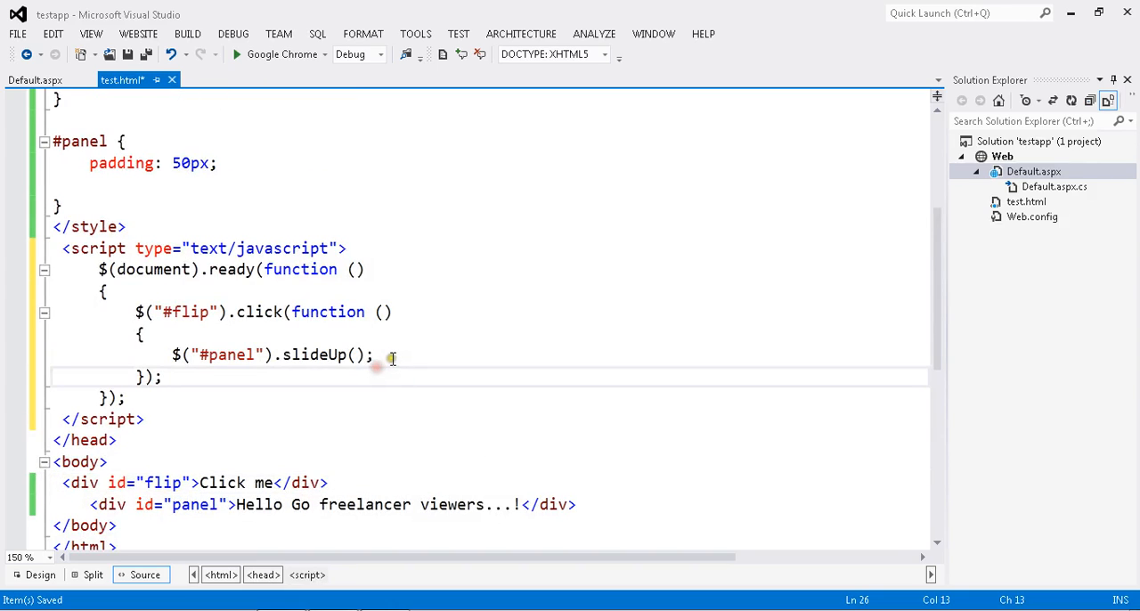
pyautogui.moveTo(392, 356)
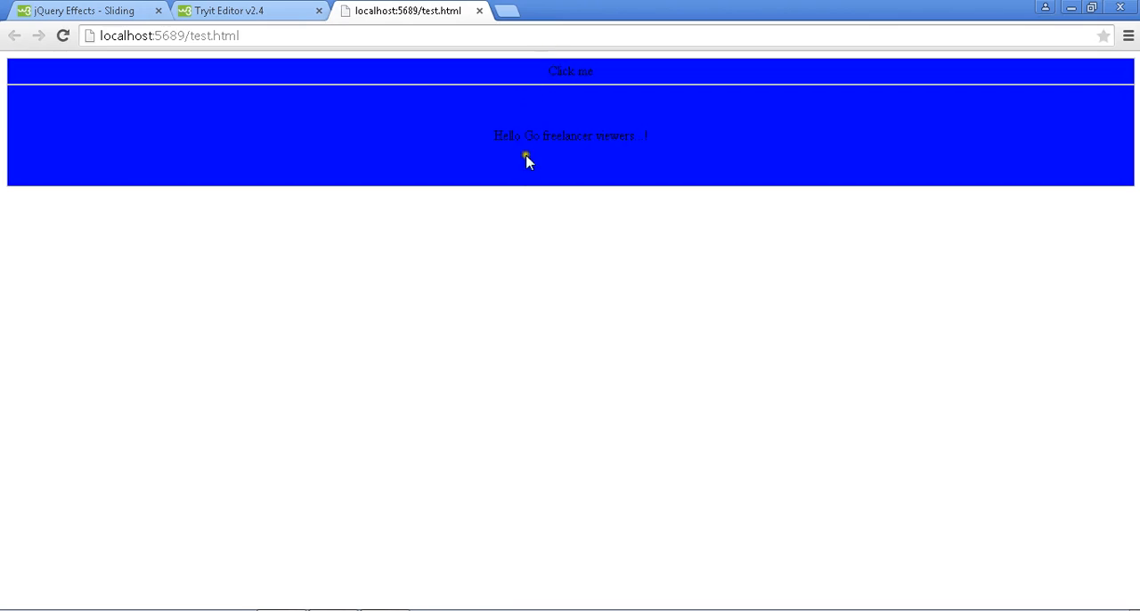
# Click Click me to slide the panel up, reload the page, and click it again.
pyautogui.click(570, 71)
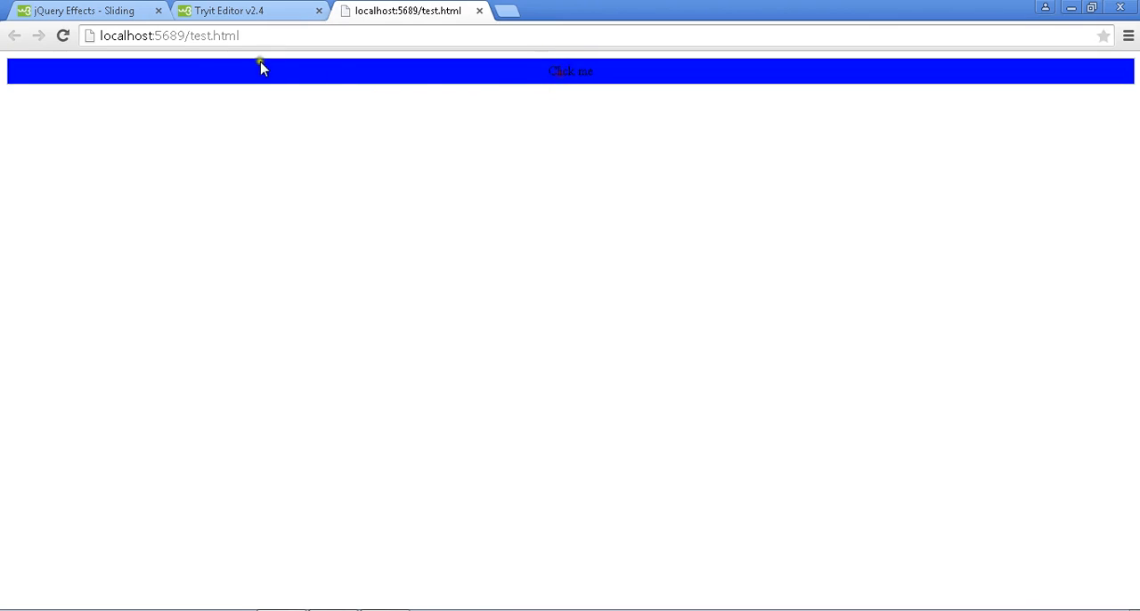
pyautogui.click(570, 71)
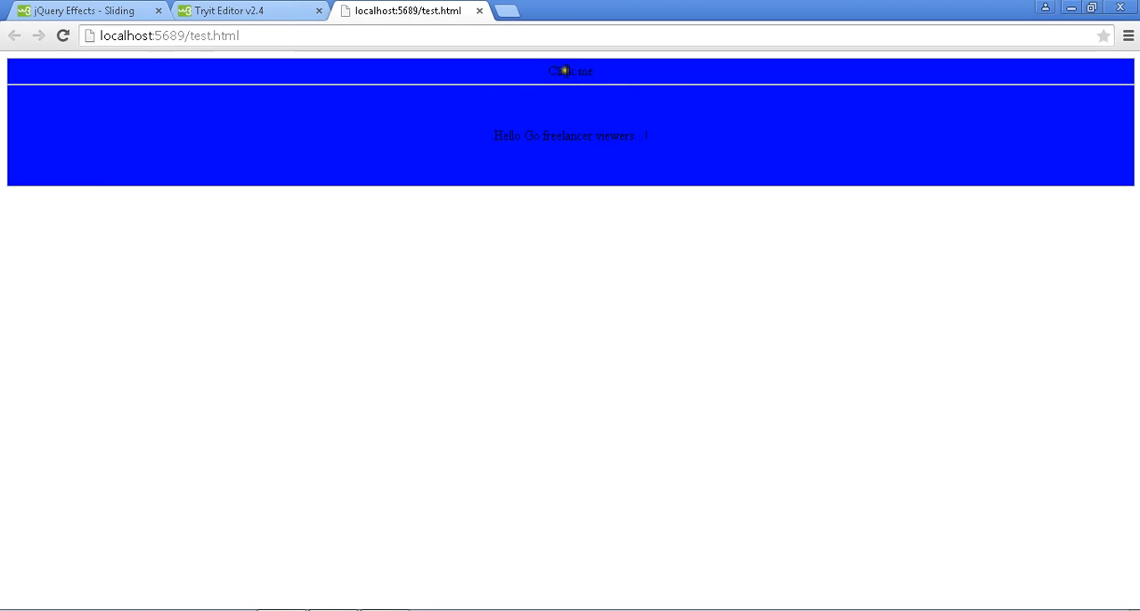
pyautogui.click(570, 71)
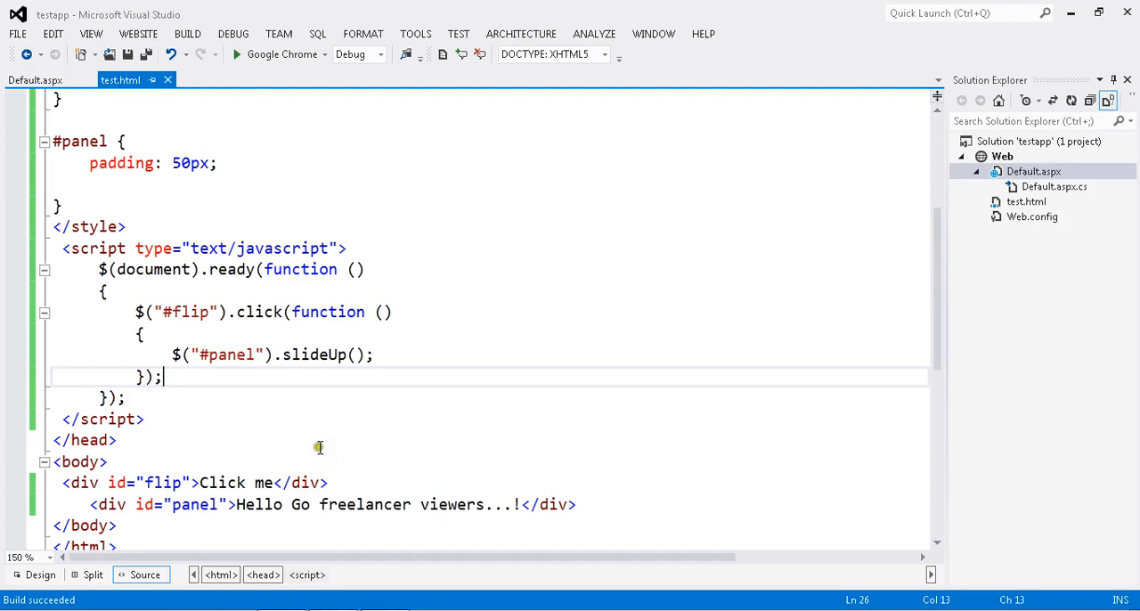
# Select the word slideUp in the click handler code.
pyautogui.doubleClick(314, 355)
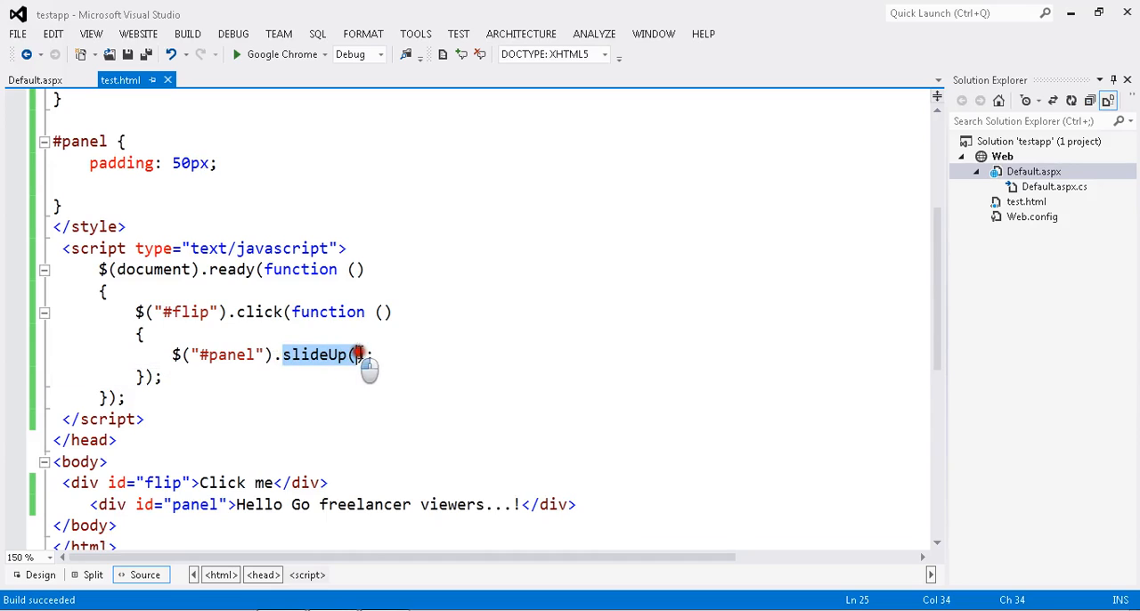